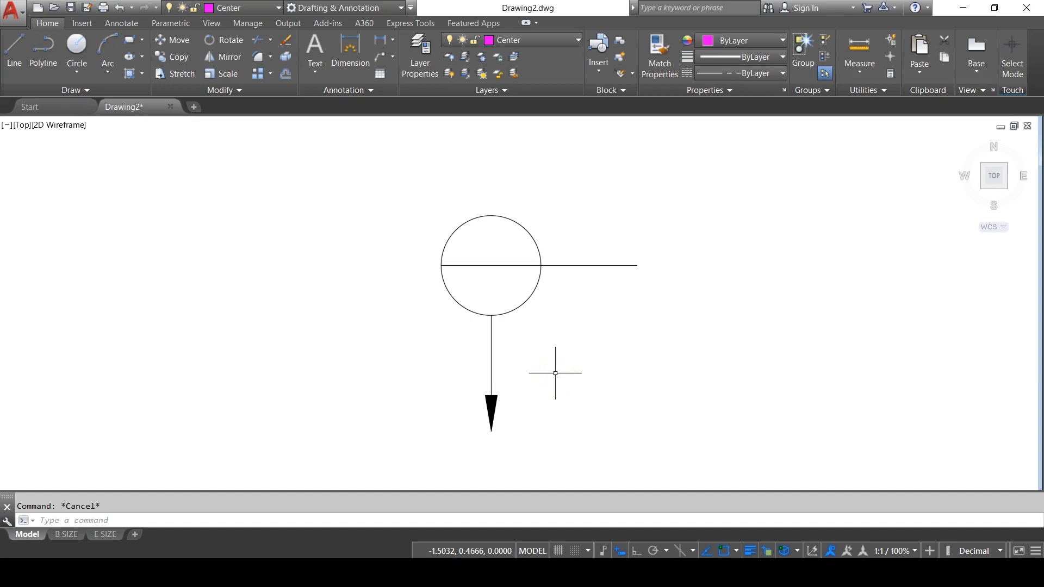
mouse_move(555, 370)
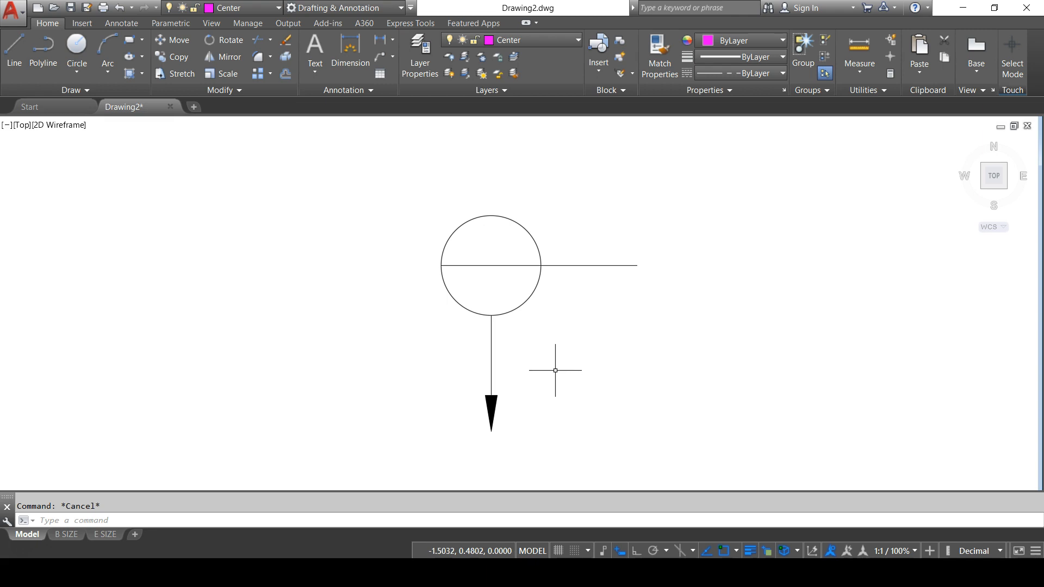
mouse_move(522, 230)
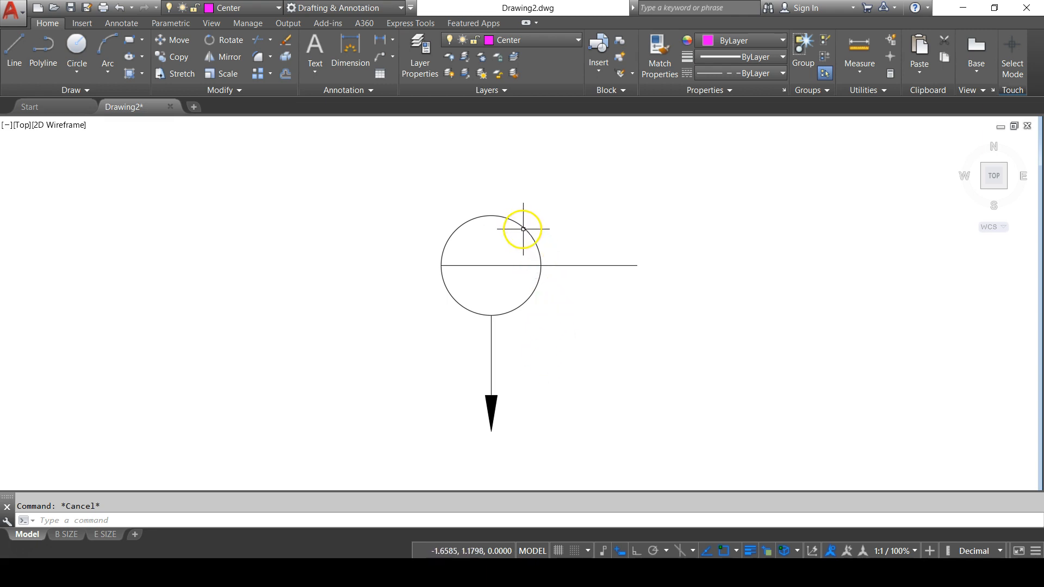
mouse_move(502, 238)
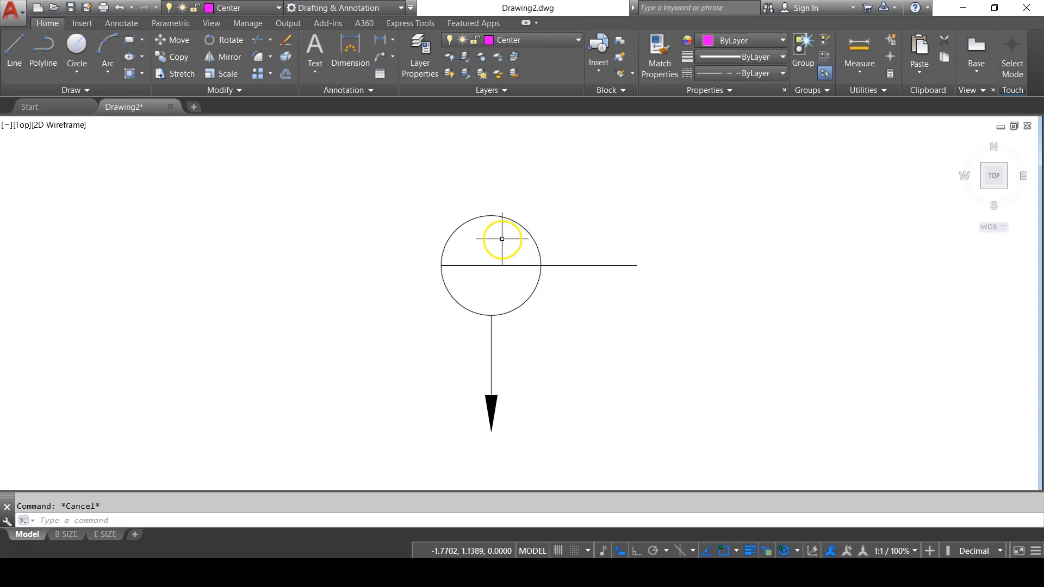
mouse_move(502, 279)
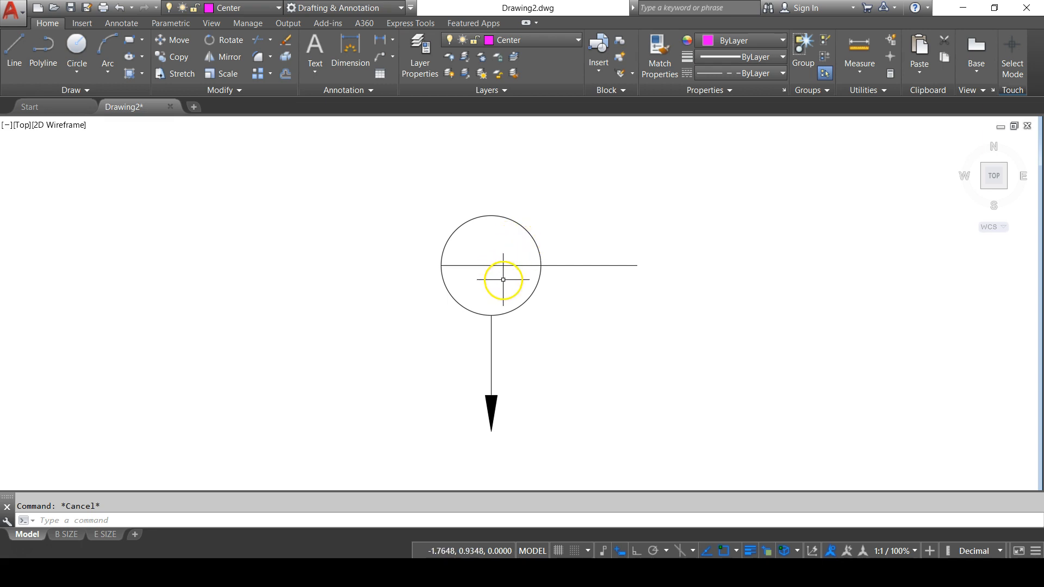
mouse_move(511, 318)
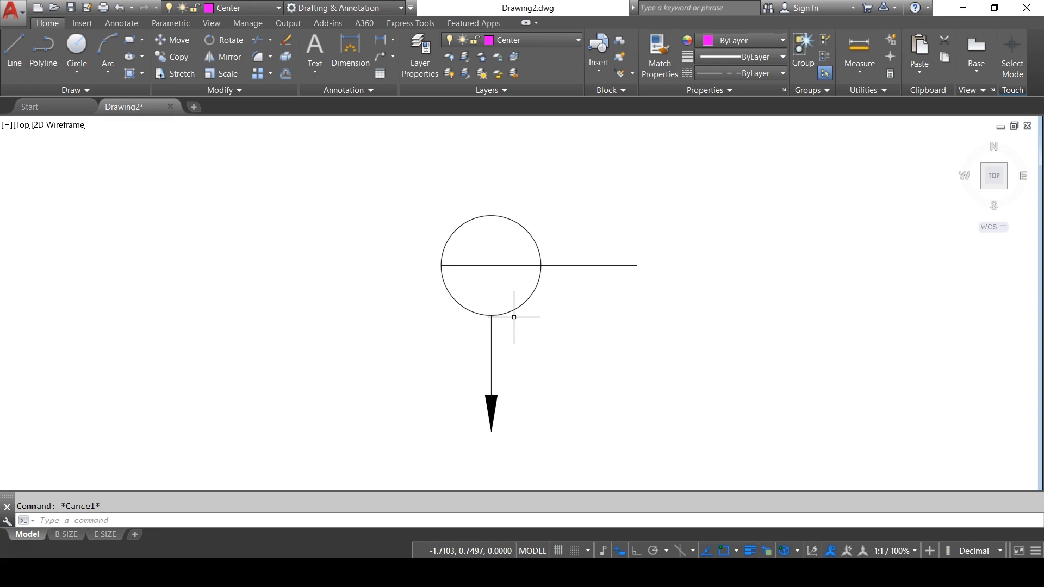
mouse_move(536, 287)
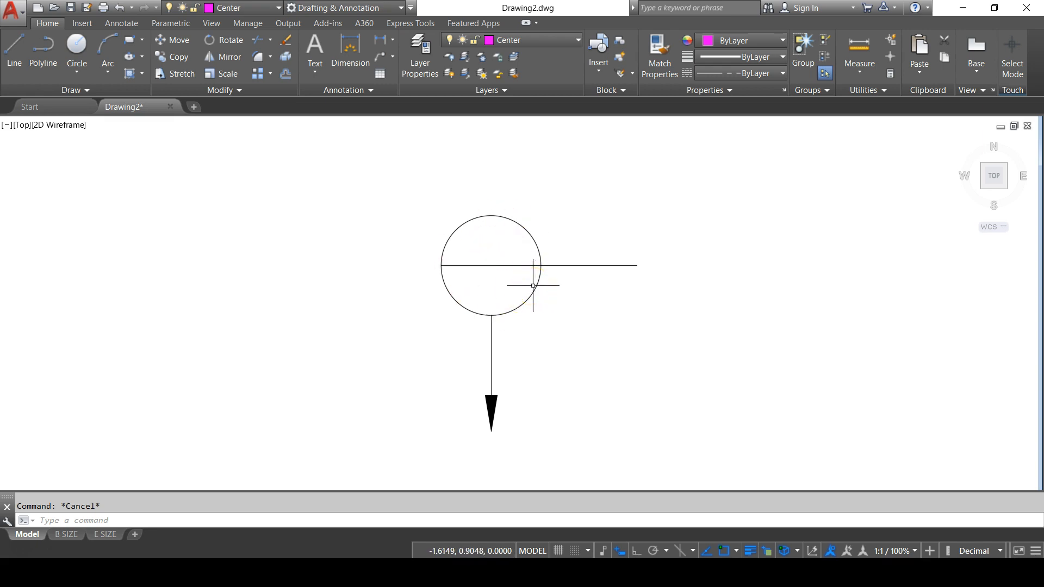
mouse_move(546, 301)
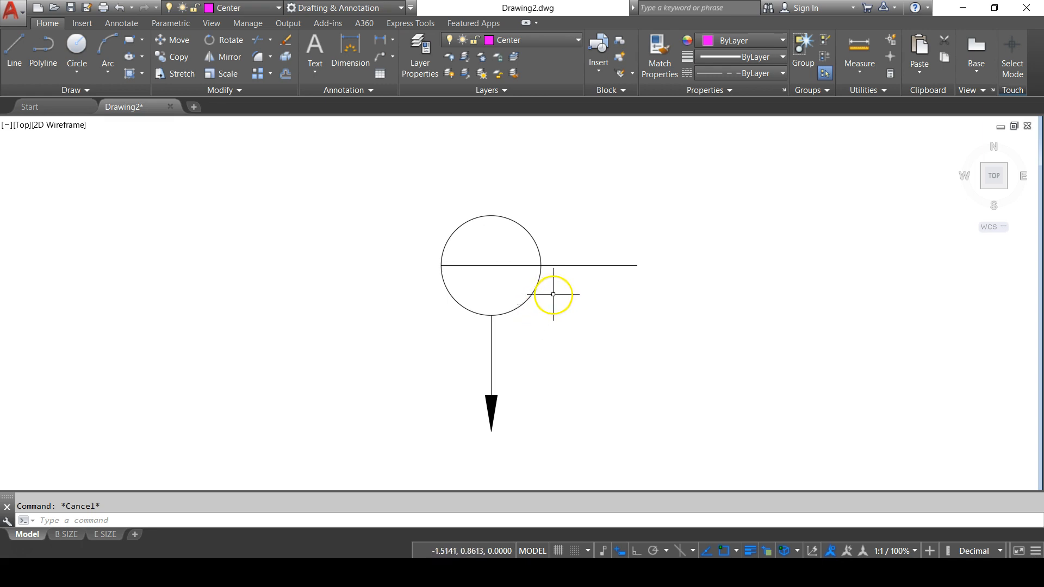
mouse_move(551, 284)
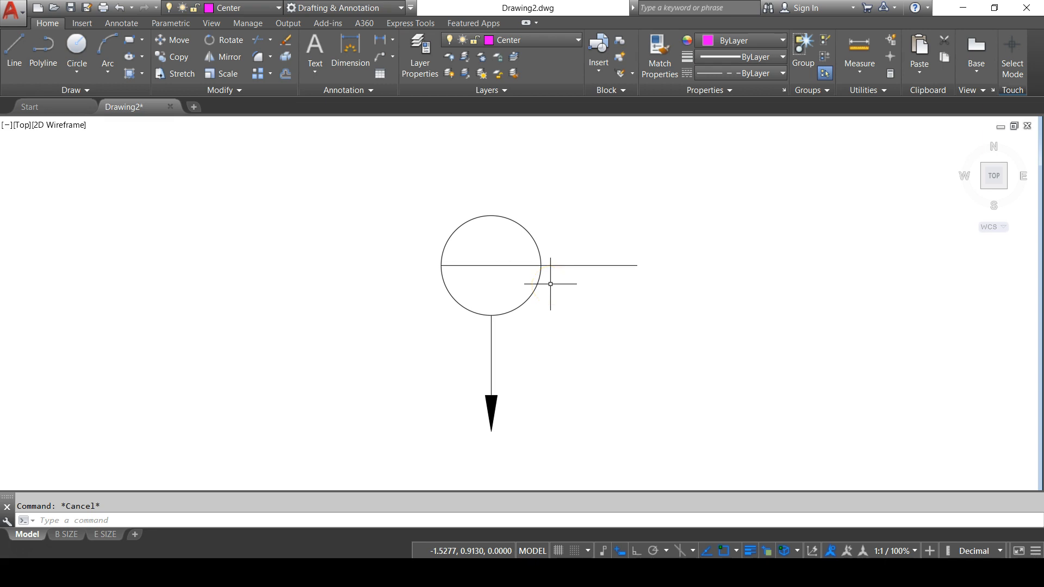
mouse_move(575, 303)
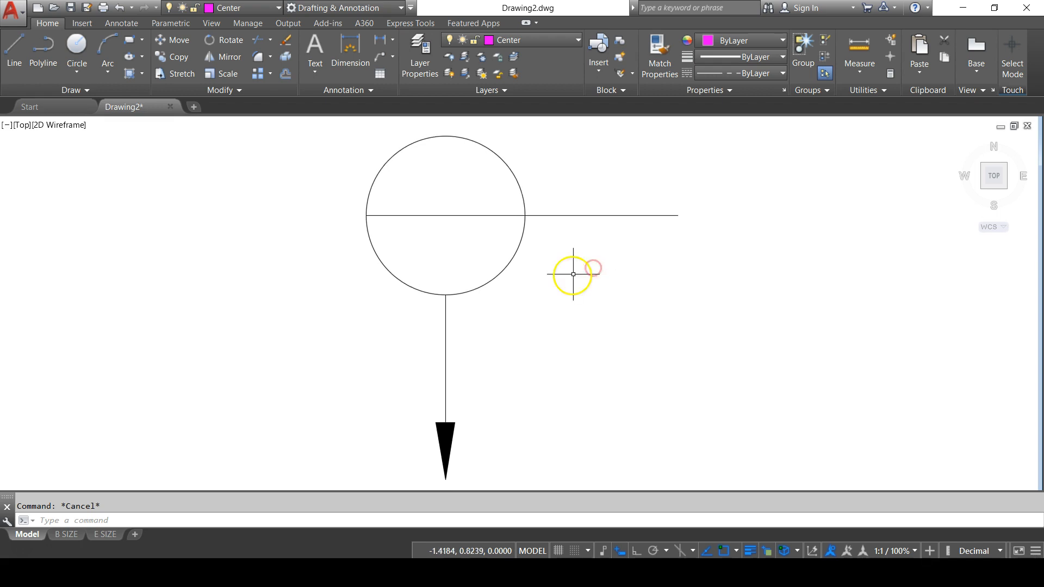
Place a trial dimension above the circle, then erase it so the symbol is unchanged
click(446, 215)
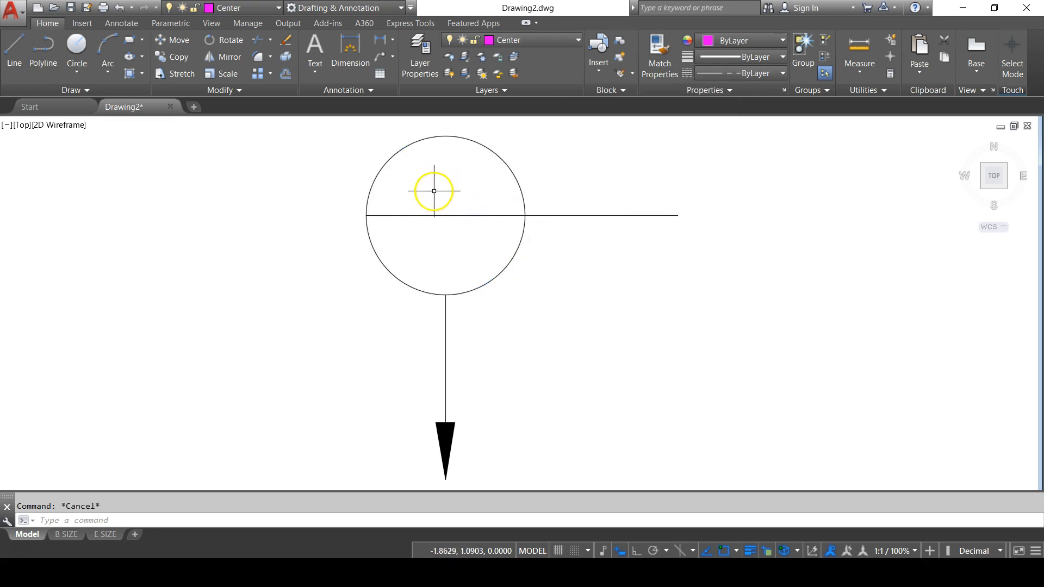
mouse_move(476, 266)
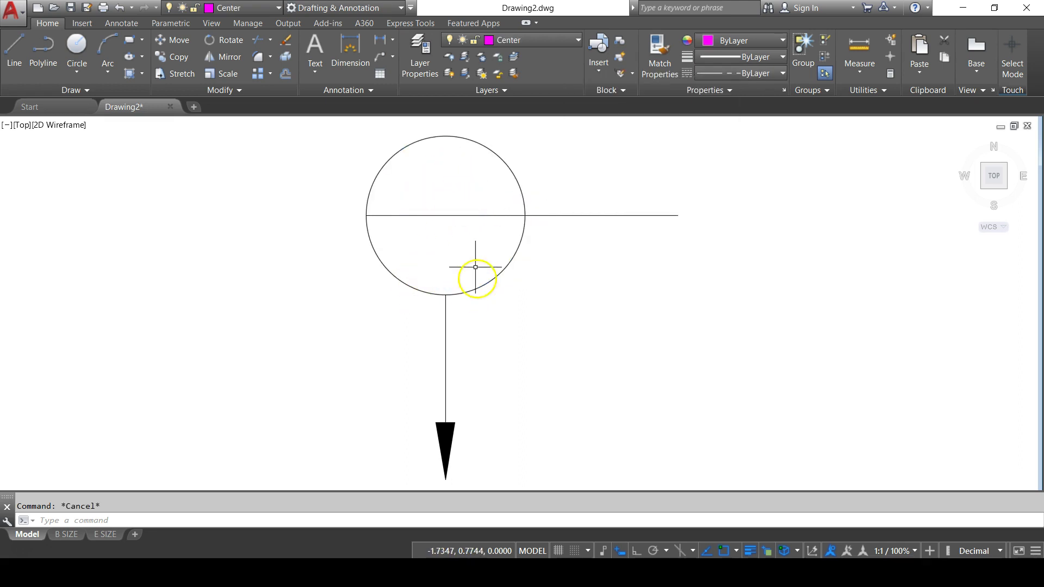
mouse_move(591, 217)
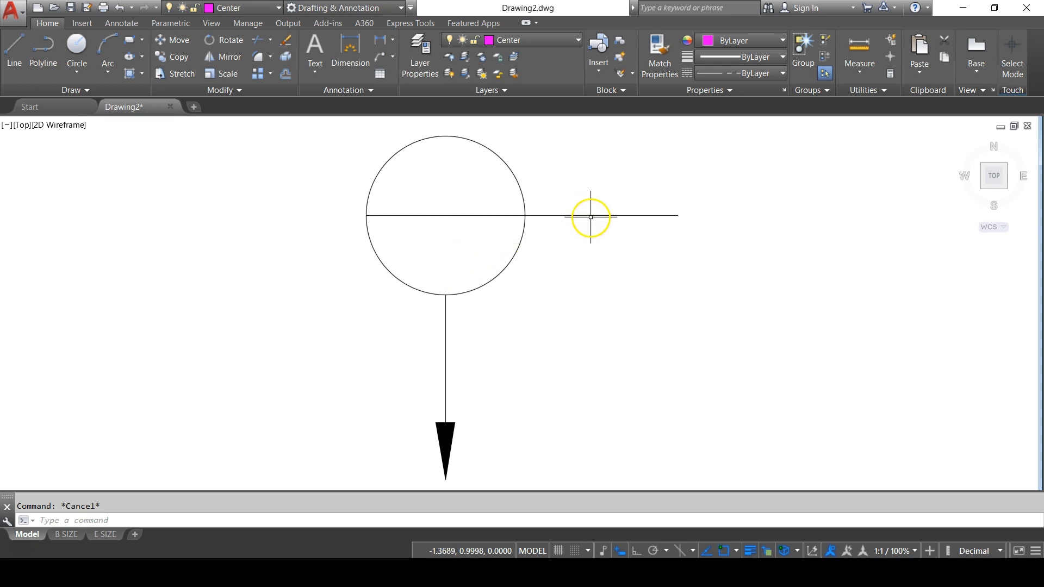
mouse_move(503, 220)
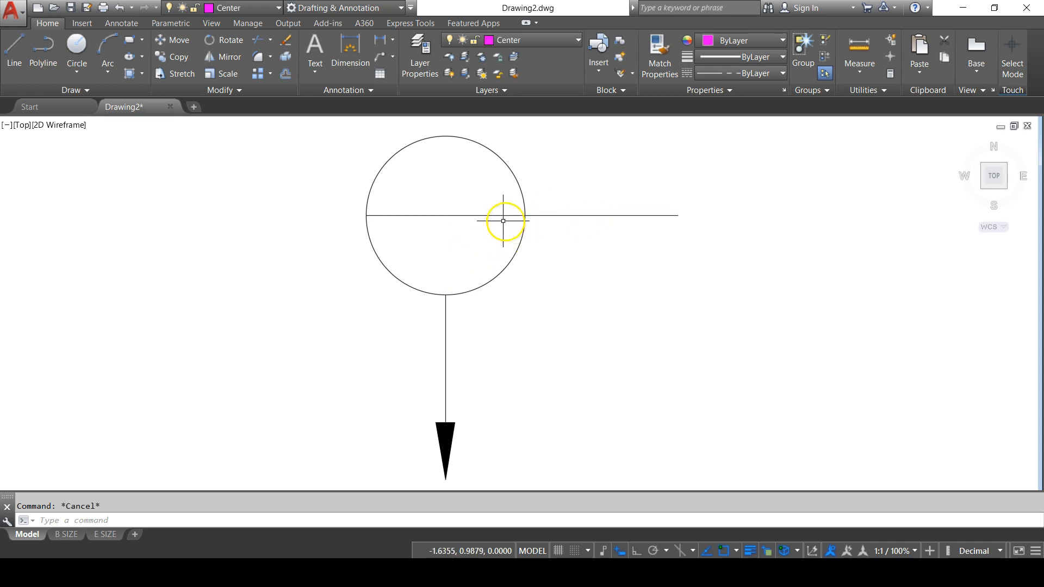
mouse_move(452, 340)
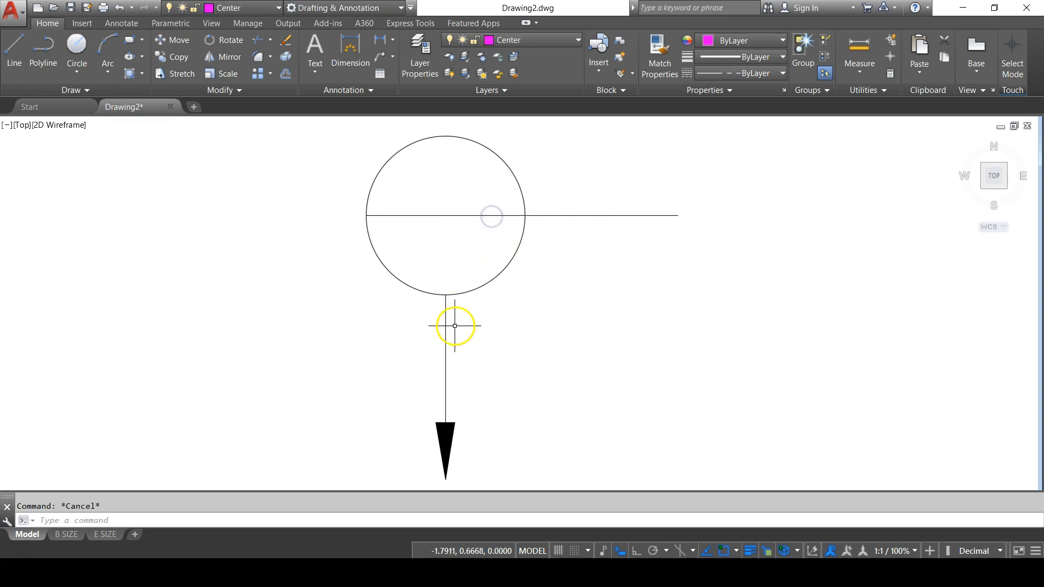
mouse_move(451, 440)
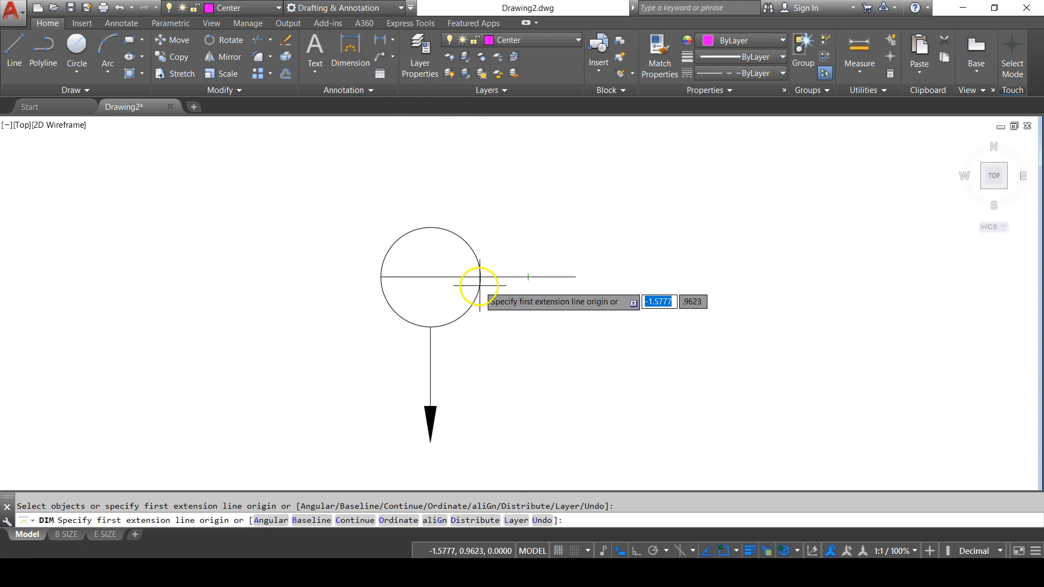
click(479, 287)
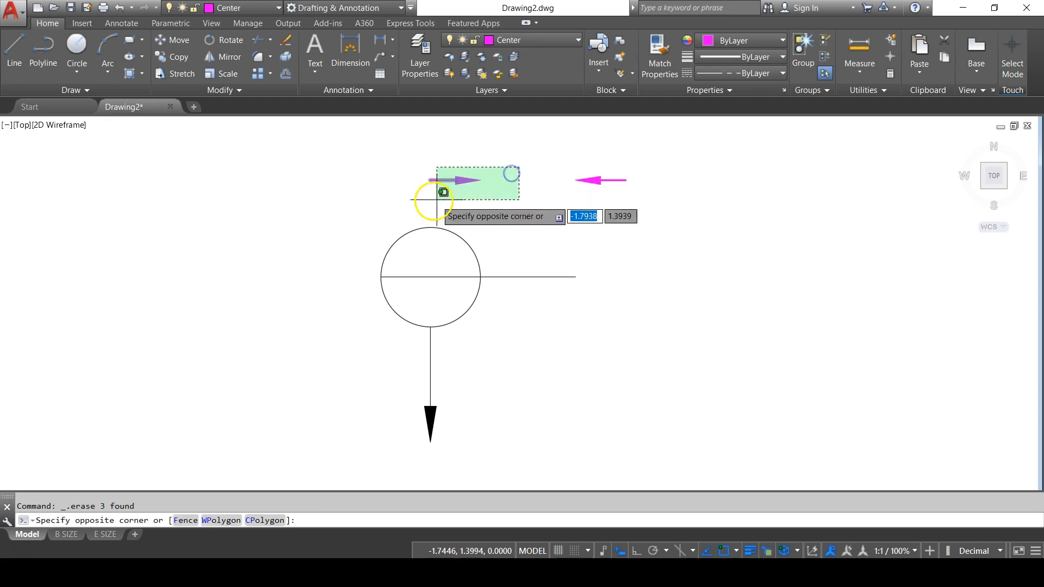
click(621, 167)
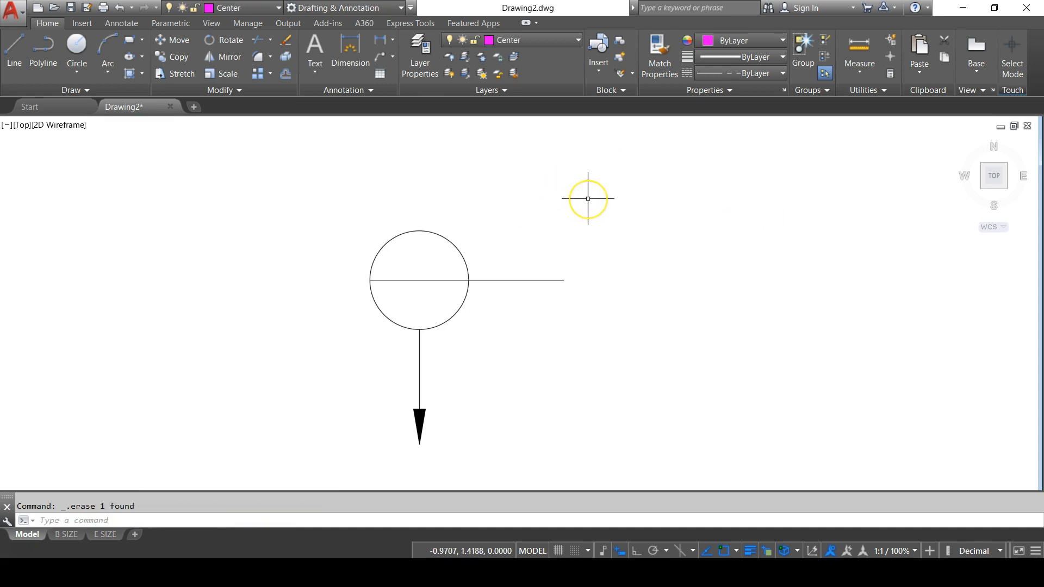
mouse_move(564, 189)
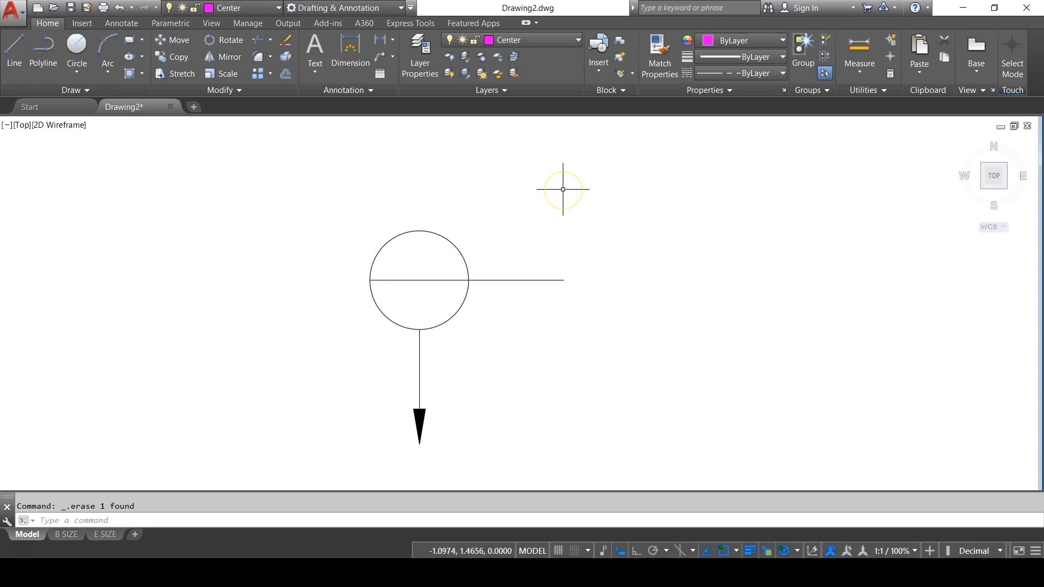
mouse_move(564, 189)
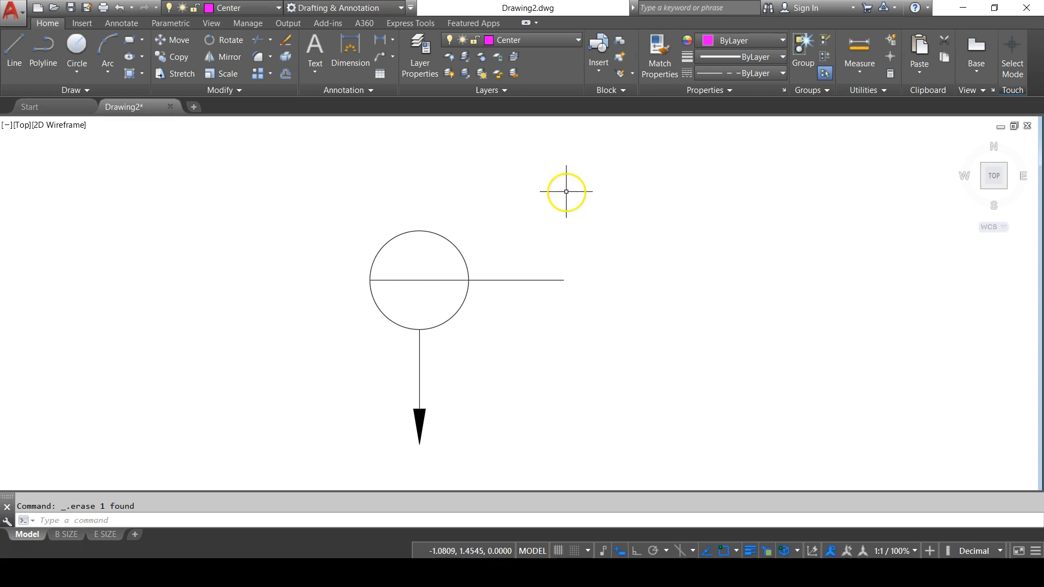
mouse_move(496, 237)
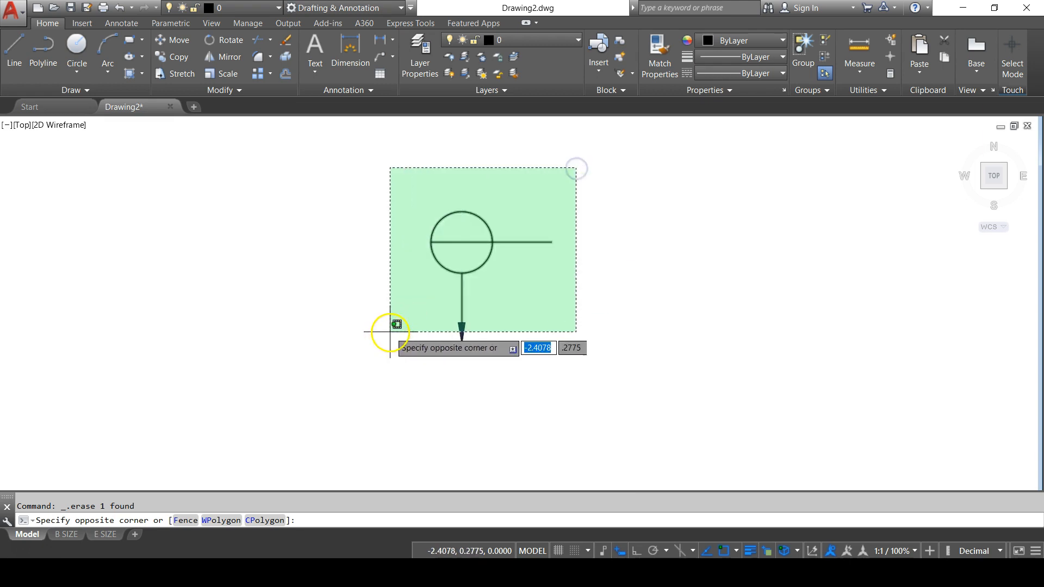
Define a block named Section View Label from the symbol, base point at the circle's centre
click(86, 22)
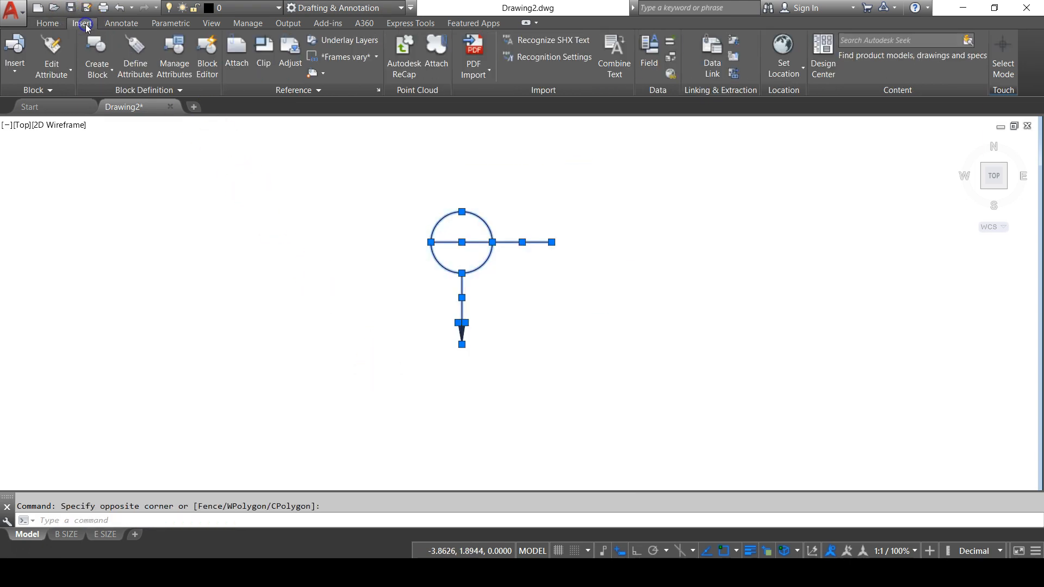
click(97, 51)
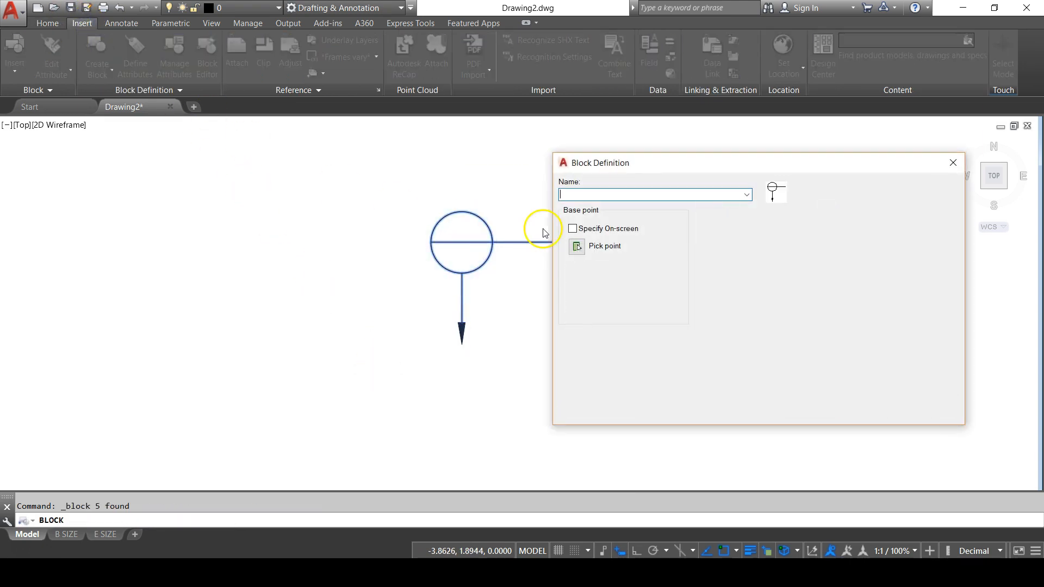
text(Section View Labell)
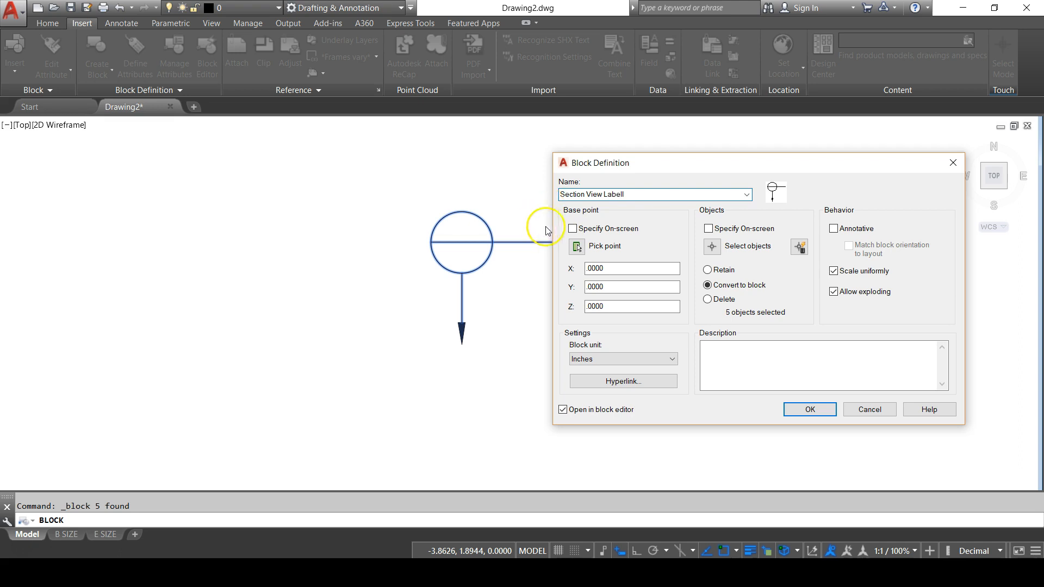
click(576, 246)
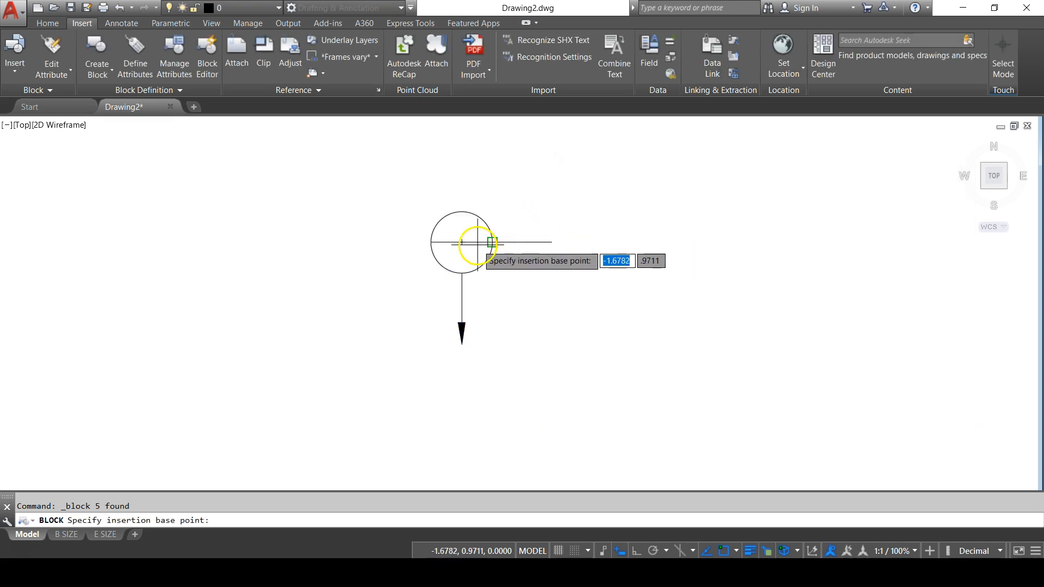
click(462, 243)
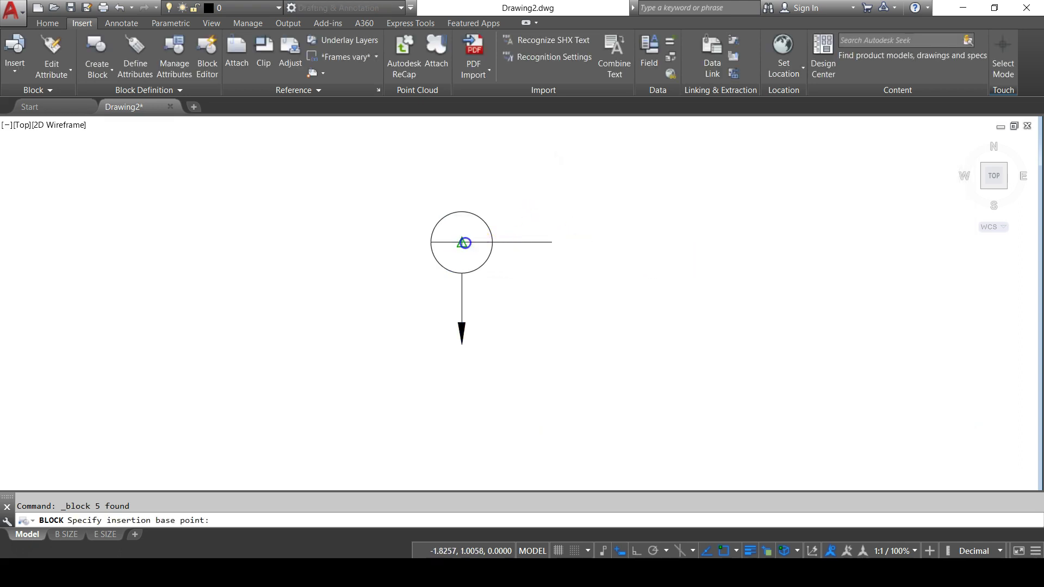
click(462, 244)
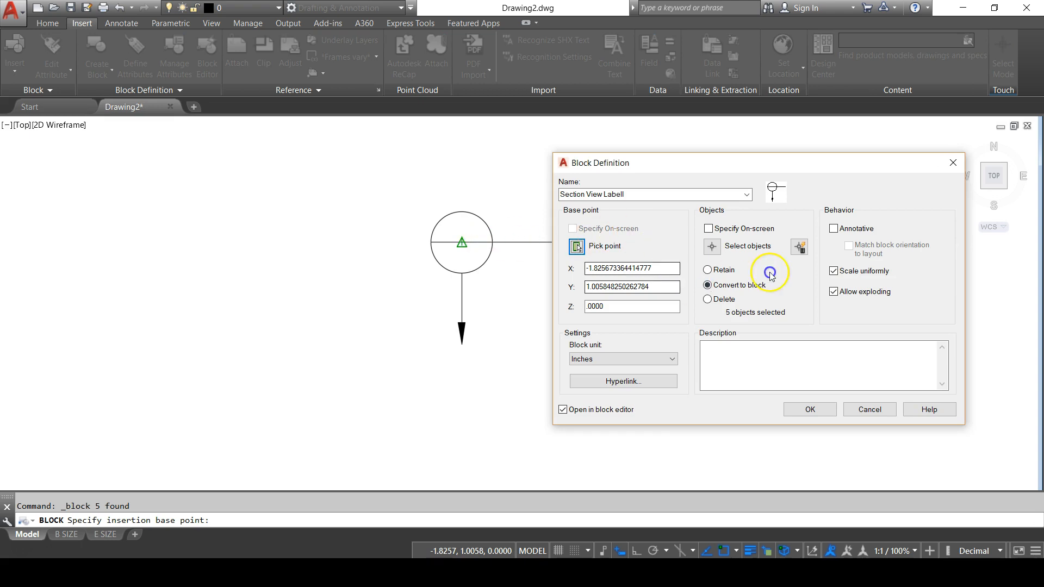
Make the block annotative, skip opening it in the block editor, and accept
click(833, 229)
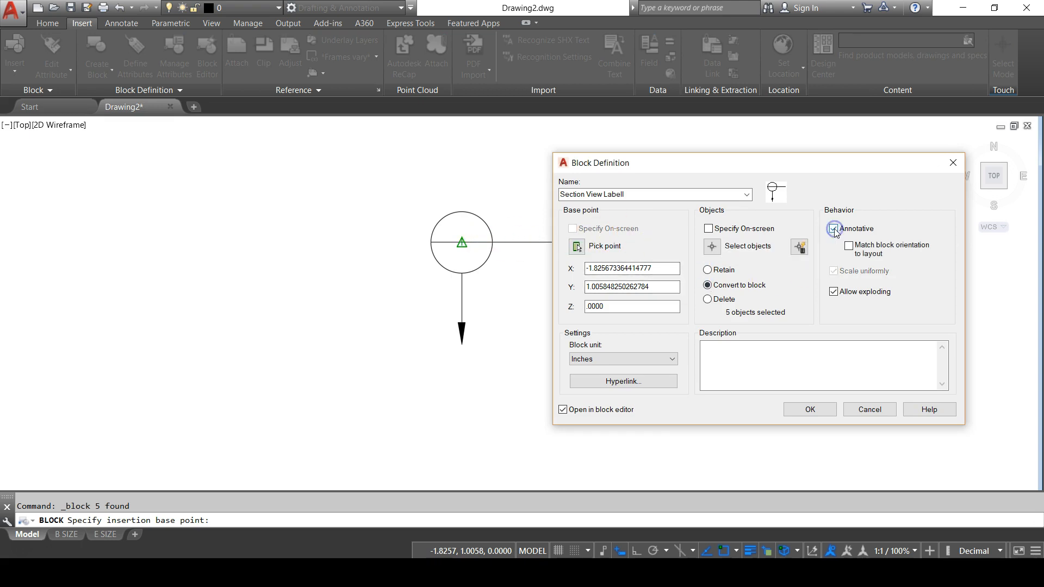
mouse_move(835, 230)
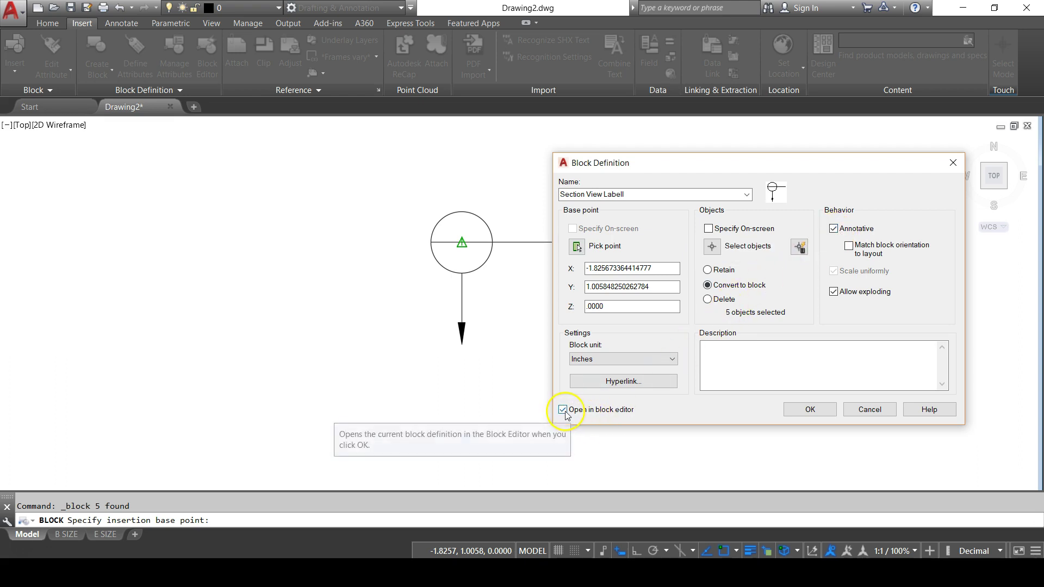
mouse_move(600, 420)
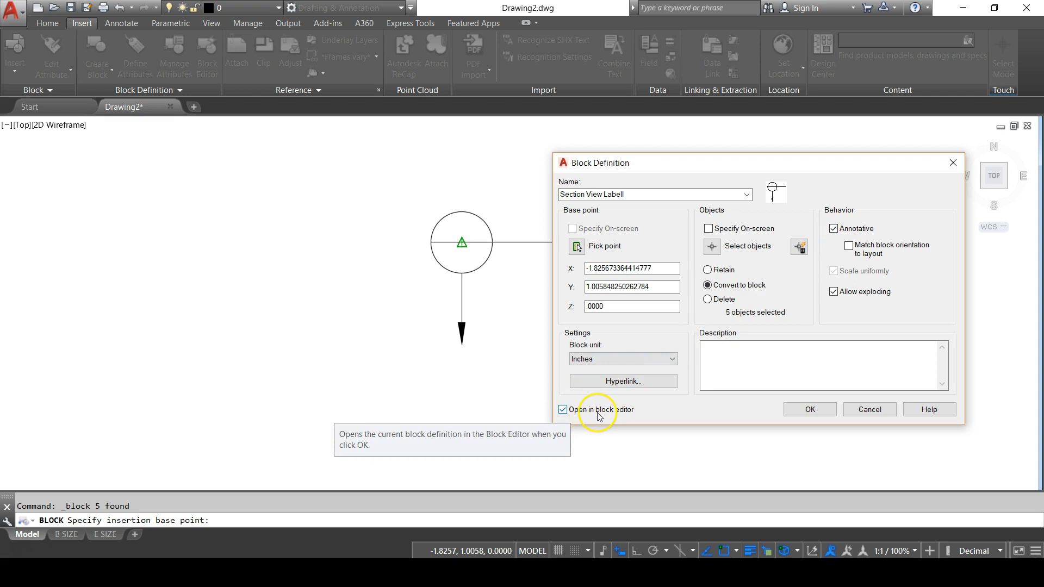
click(563, 410)
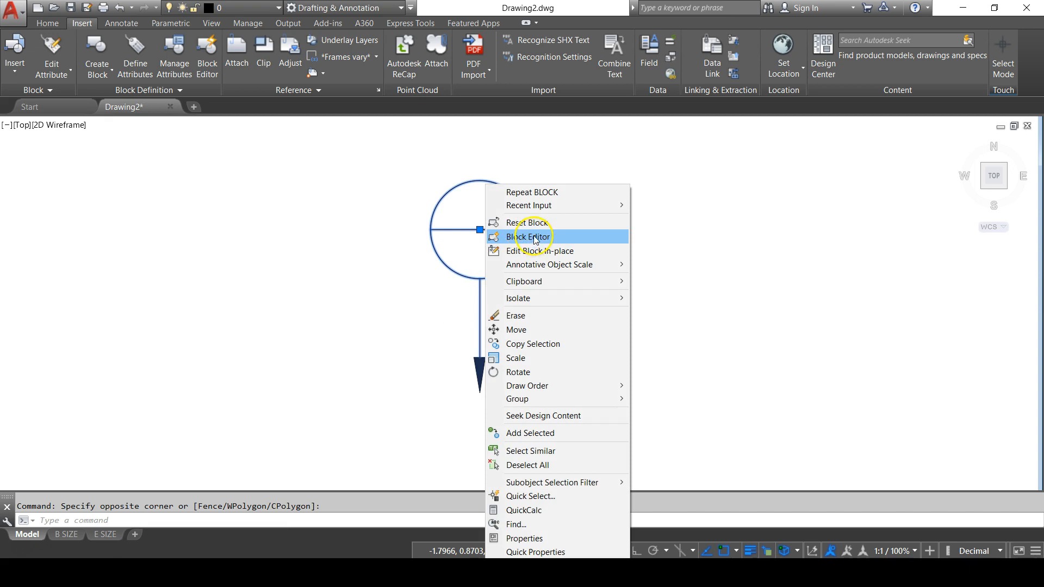
Open the Section View Label block in the Block Editor and start an attribute definition
click(531, 237)
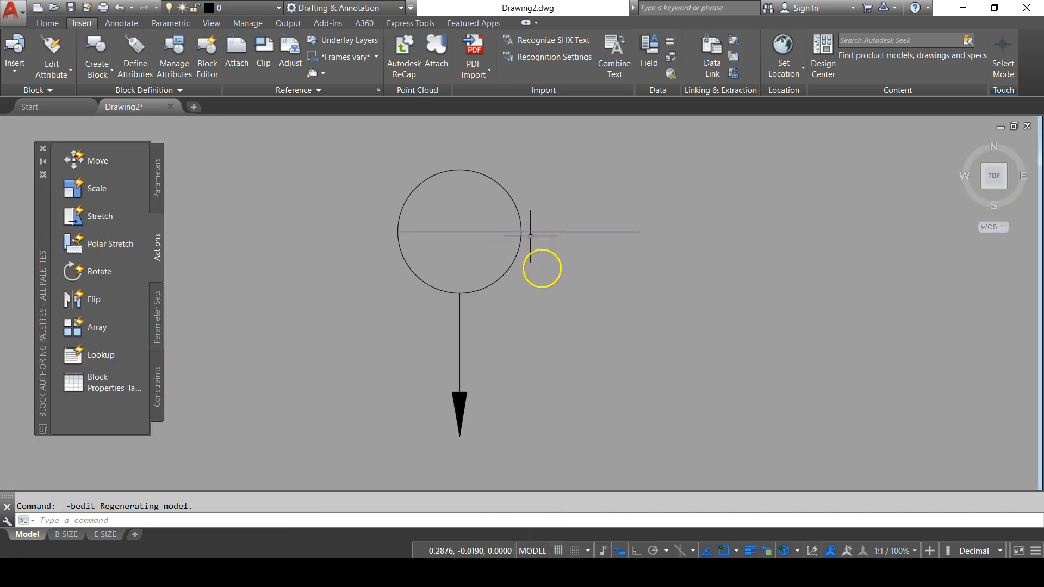
click(536, 23)
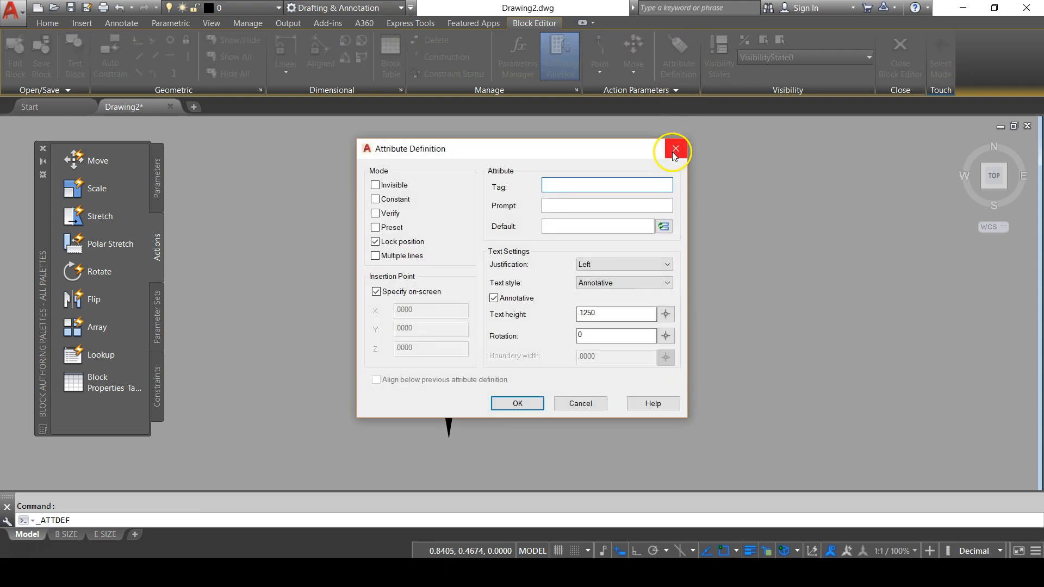
Define attribute tag SectionView# with prompt 'This is the section view' and default #
text(Section Vie)
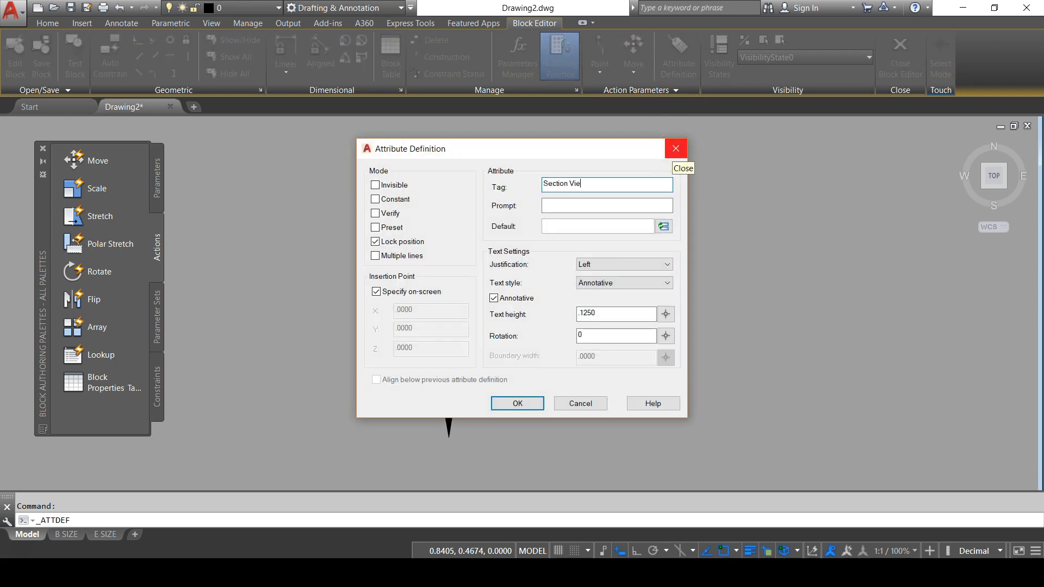
key(BackSpace)
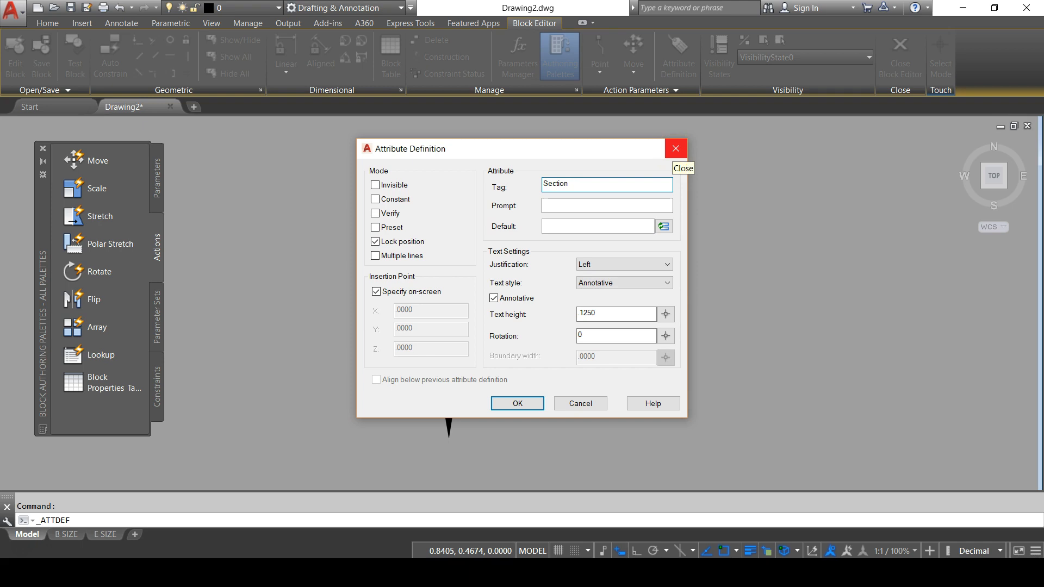
text(View)
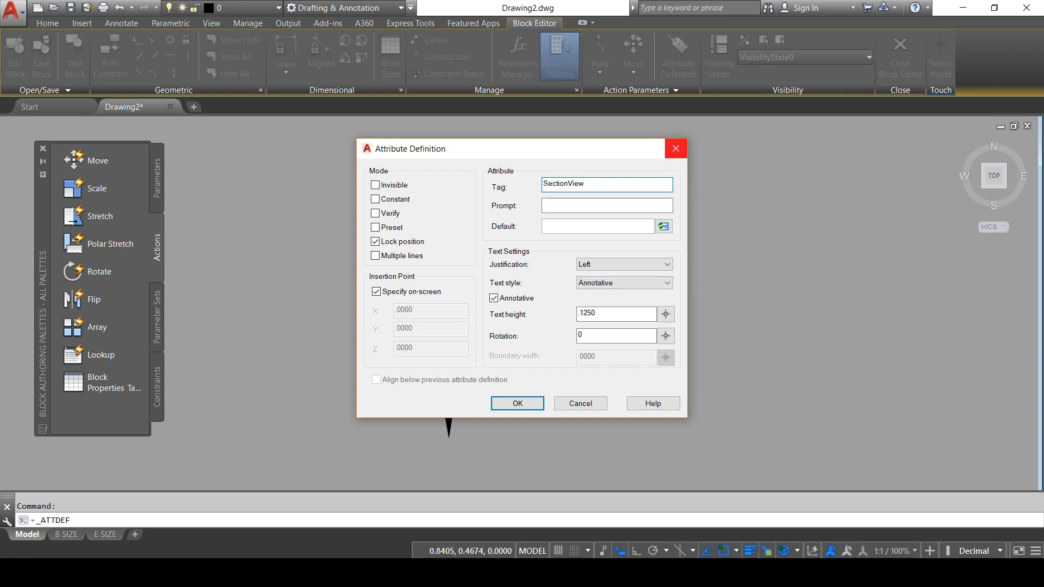
click(611, 206)
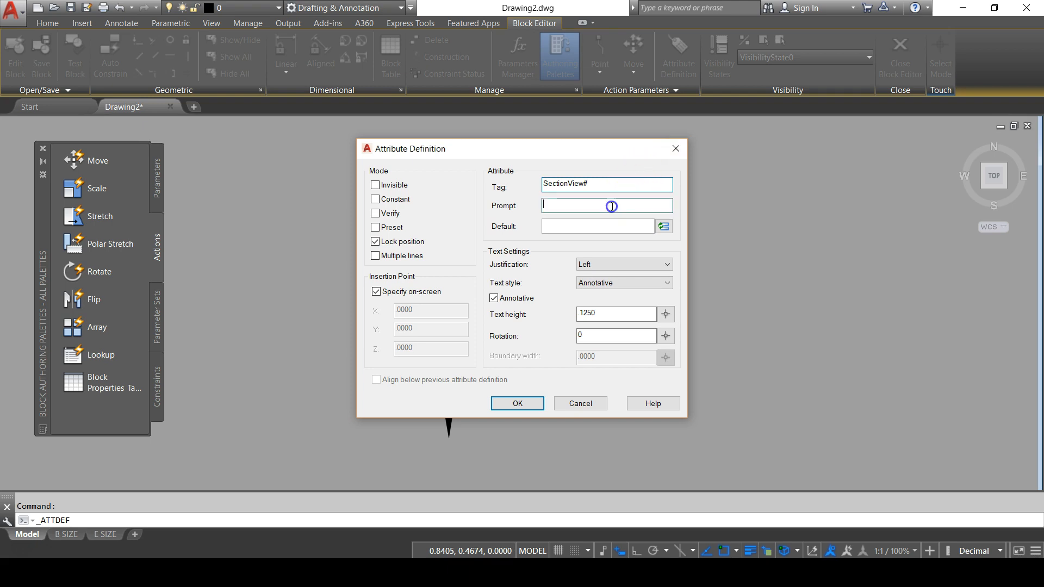
text(THi)
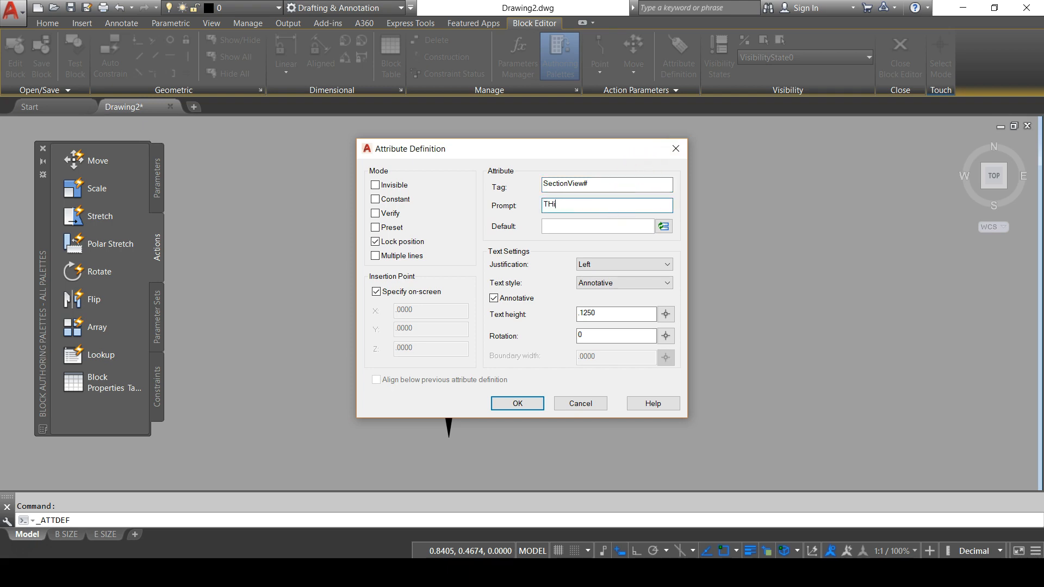
text(This is the number of t)
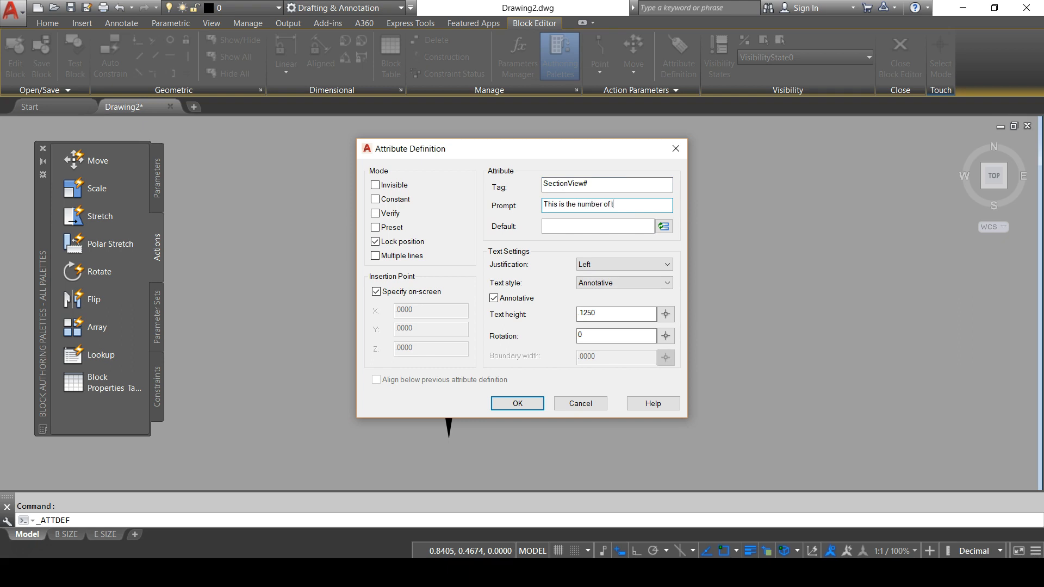
text(he ection)
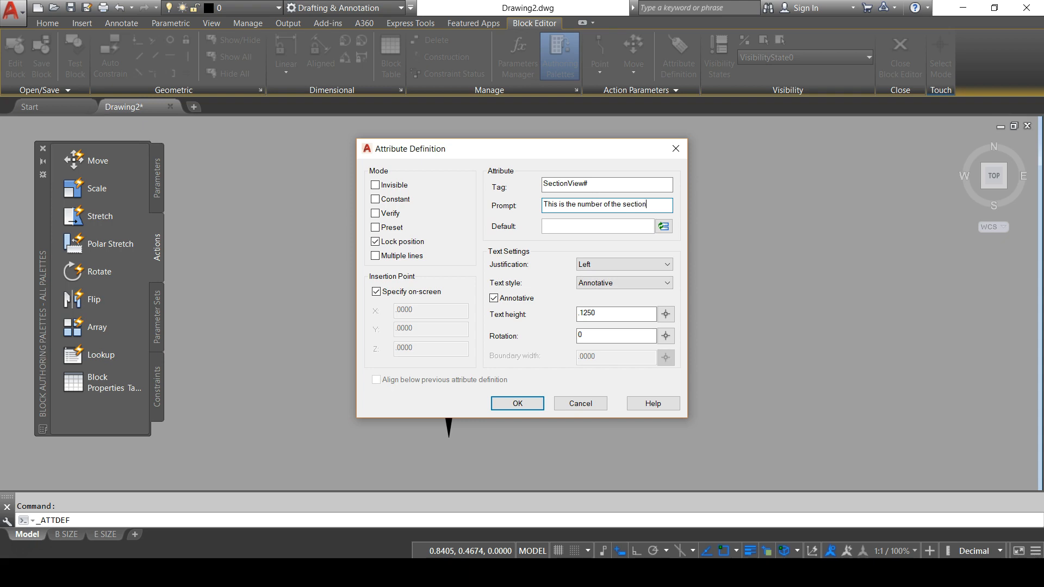
text(view)
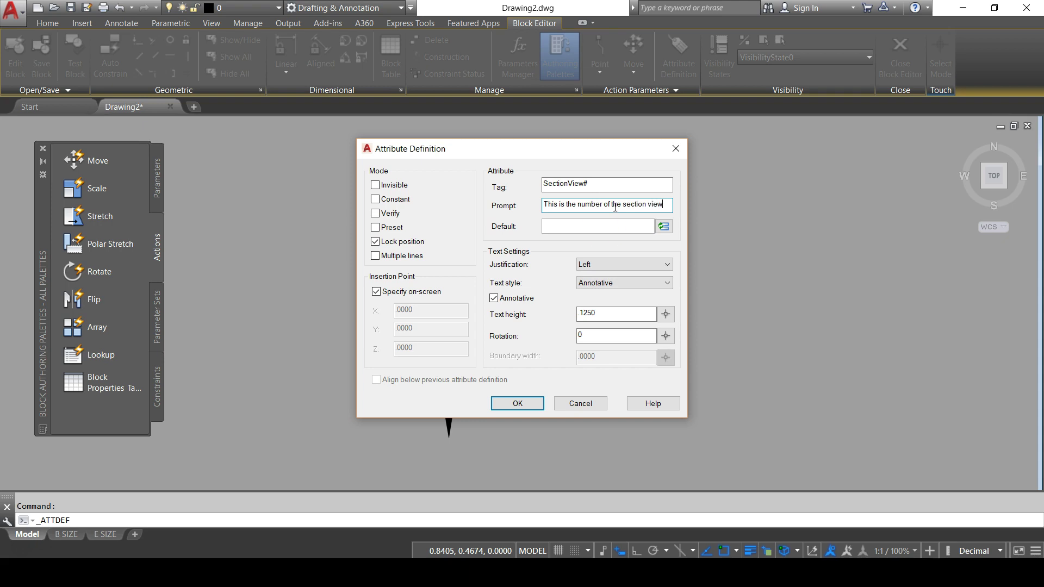
click(598, 227)
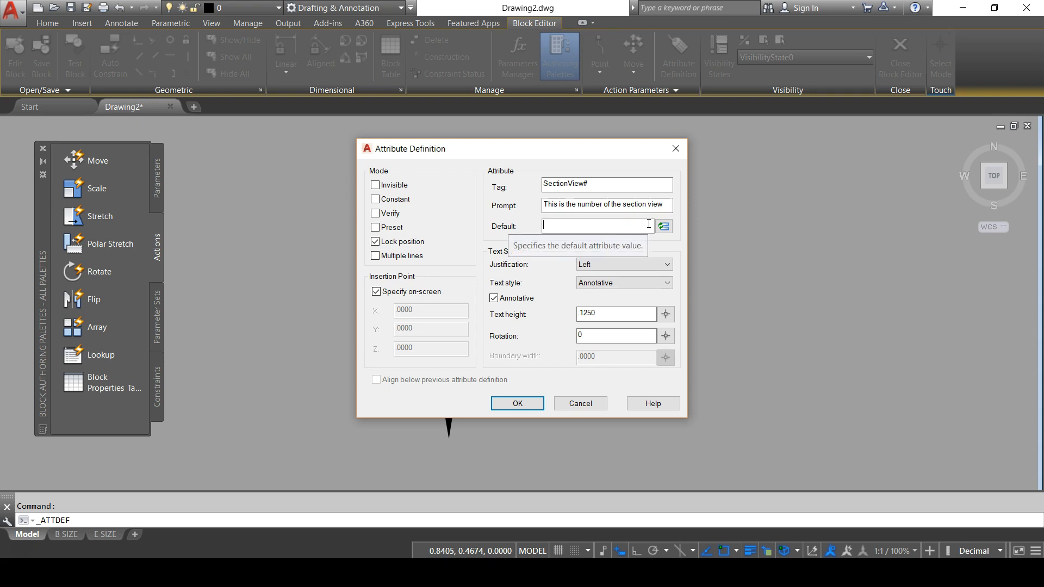
mouse_move(631, 198)
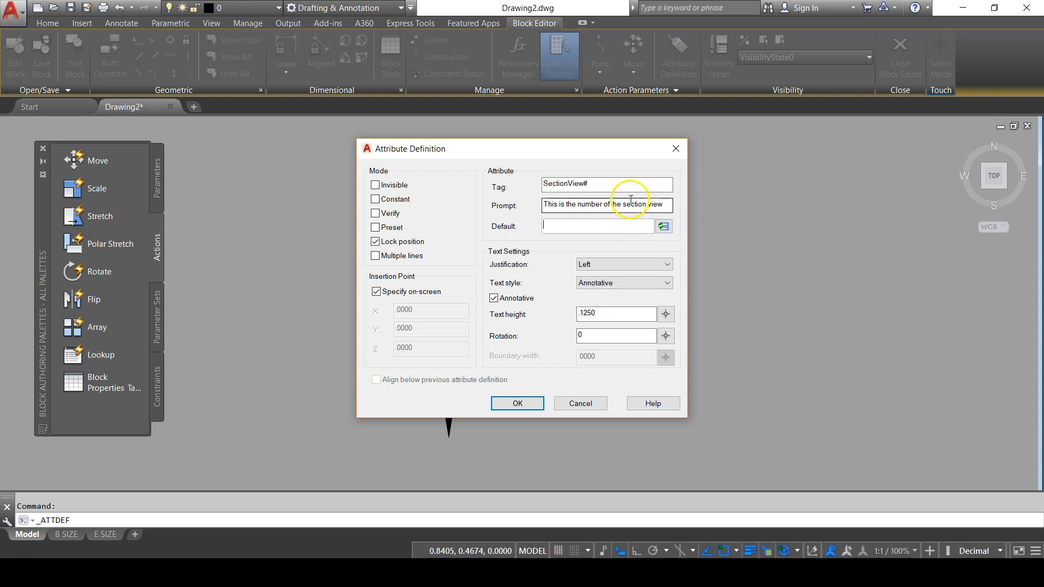
mouse_move(608, 204)
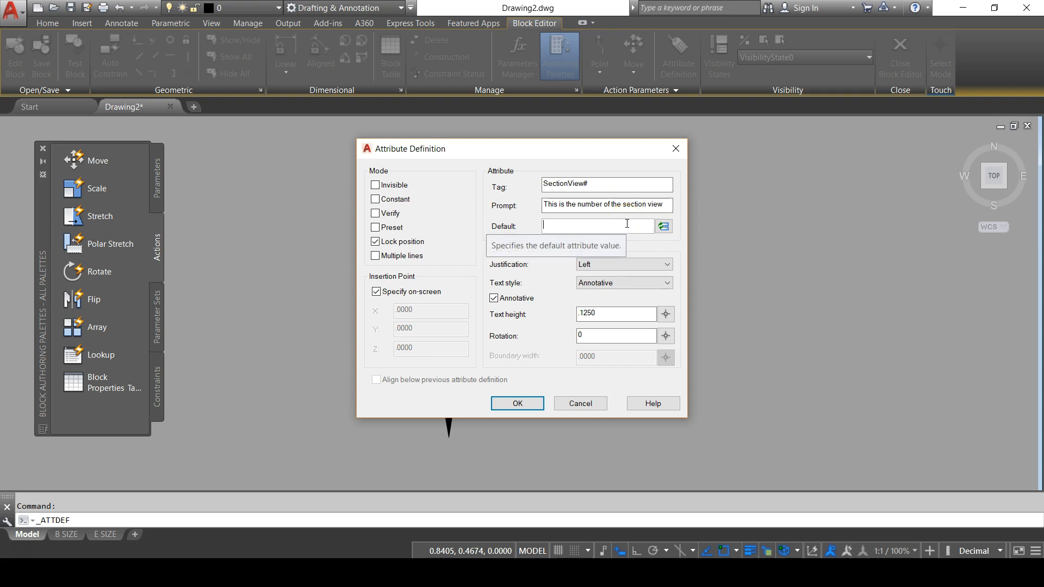
text(#)
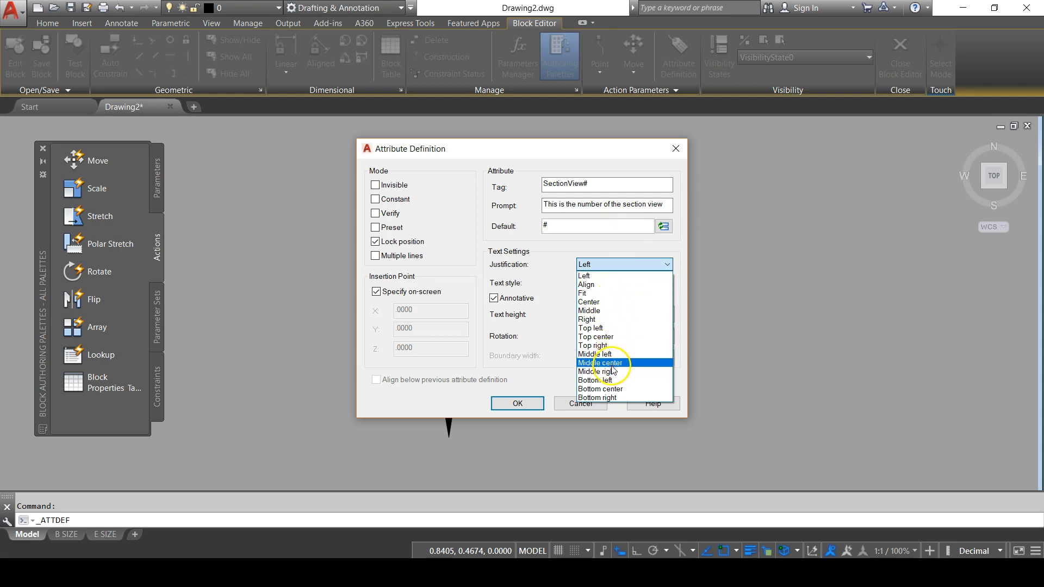
Justify the attribute bottom centre and place it above the line through the circle
click(597, 388)
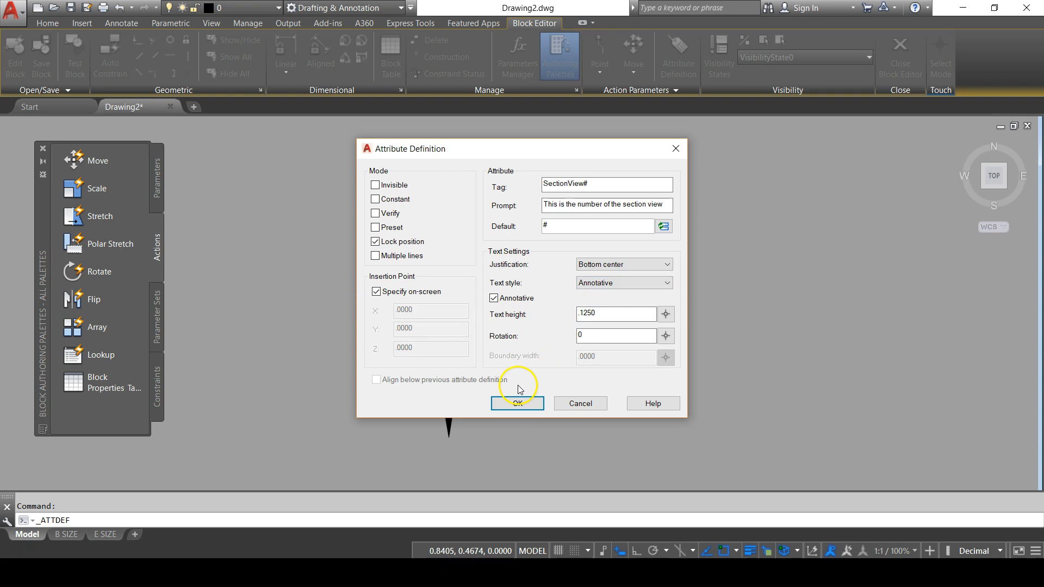
mouse_move(602, 272)
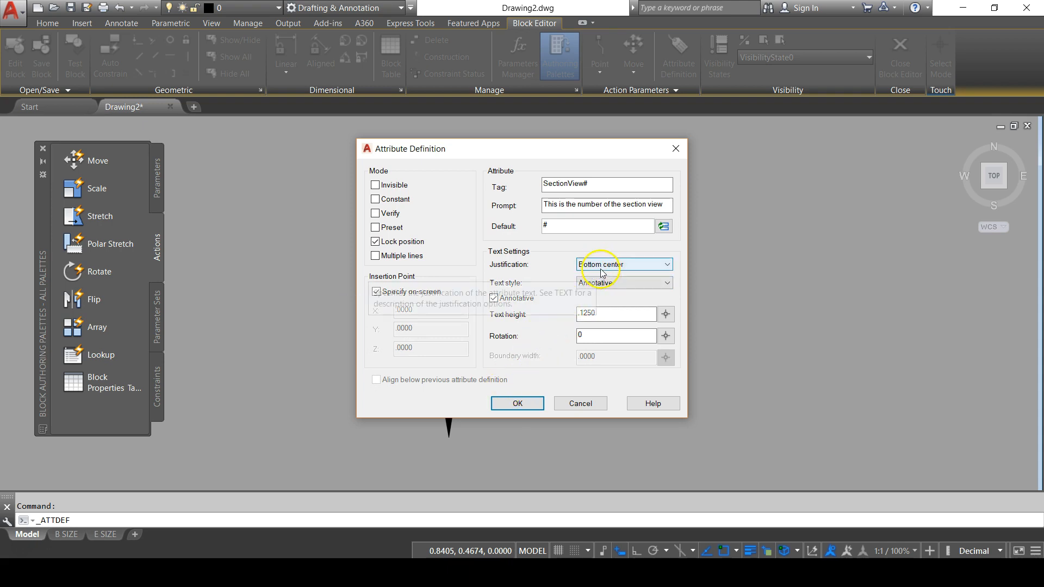
click(518, 402)
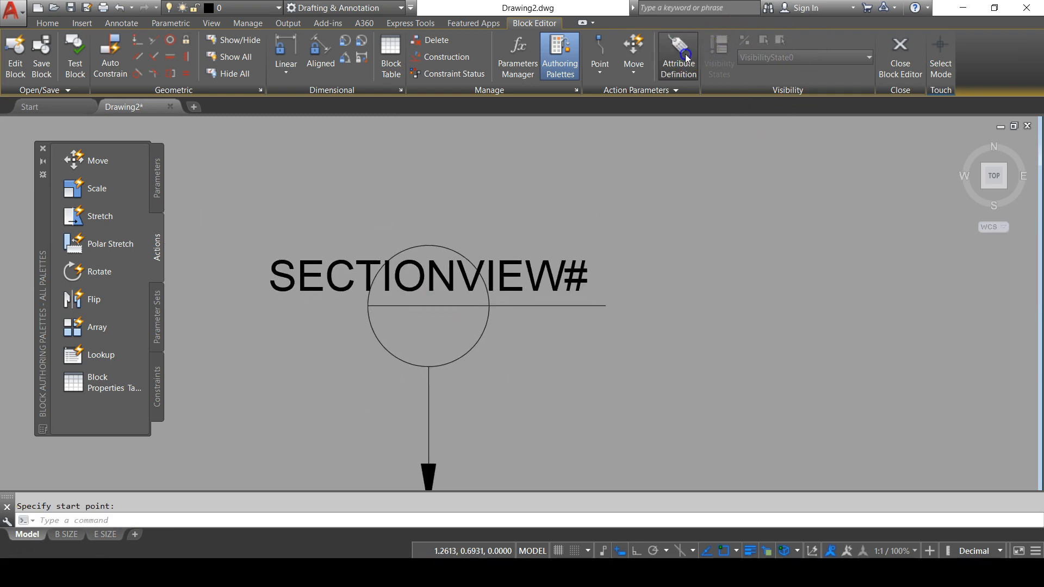
Define a second attribute SheetRef with prompt 'Enter the sheet reference' and default ###
click(679, 46)
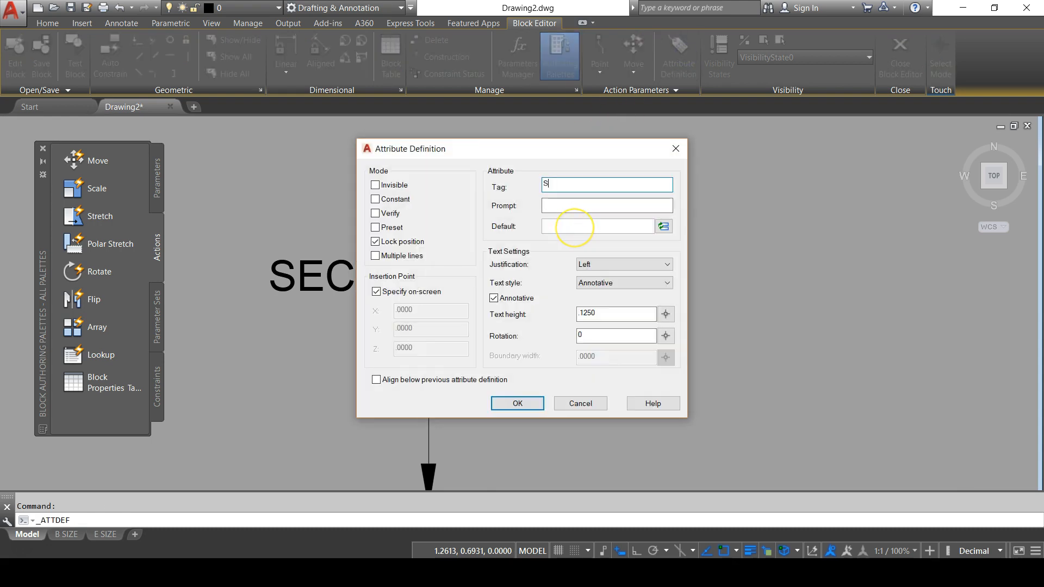
text(heetR)
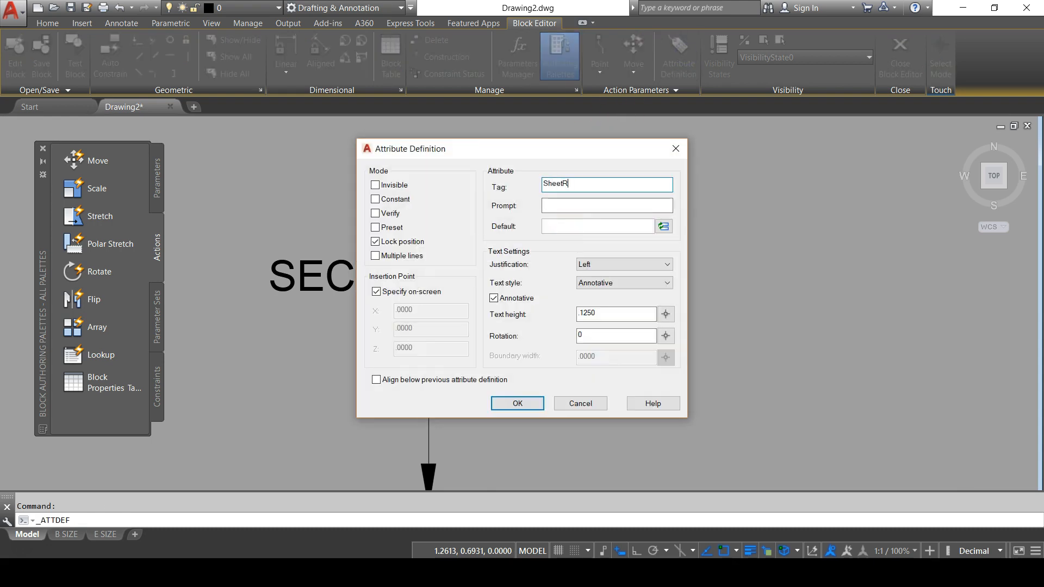
click(607, 205)
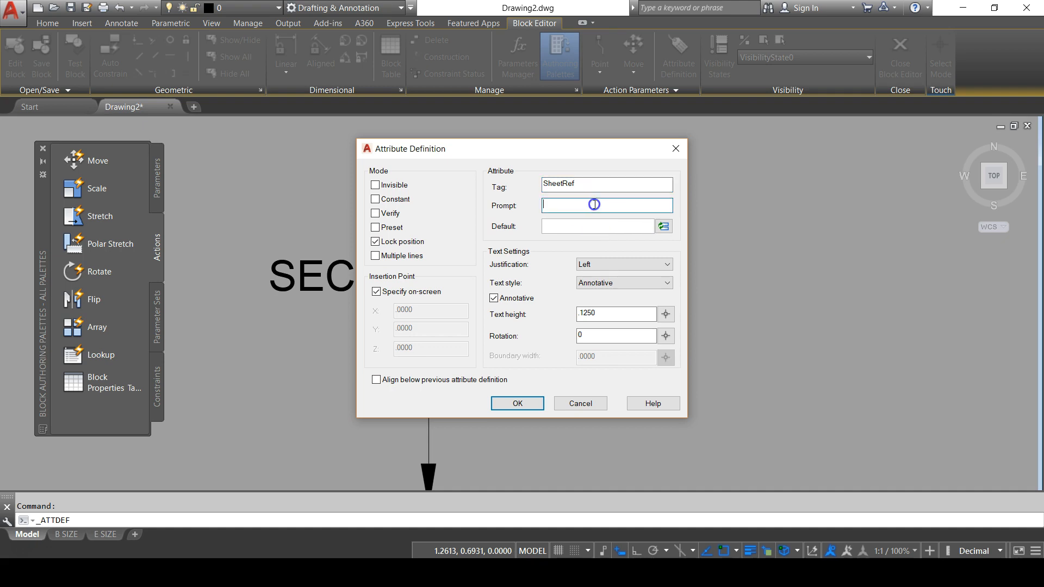
text(Enter the)
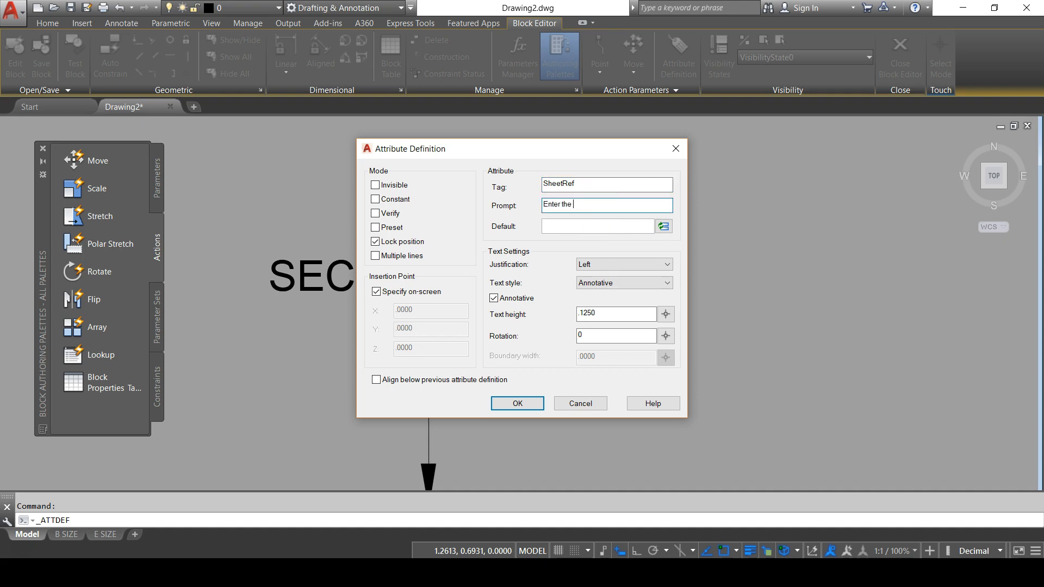
text(sheet reference here)
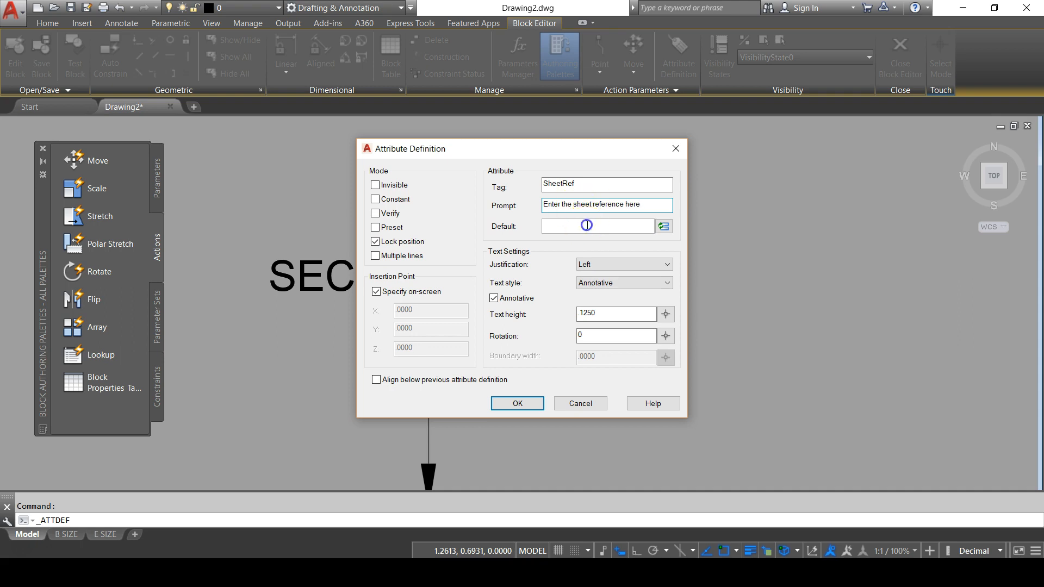
mouse_move(588, 225)
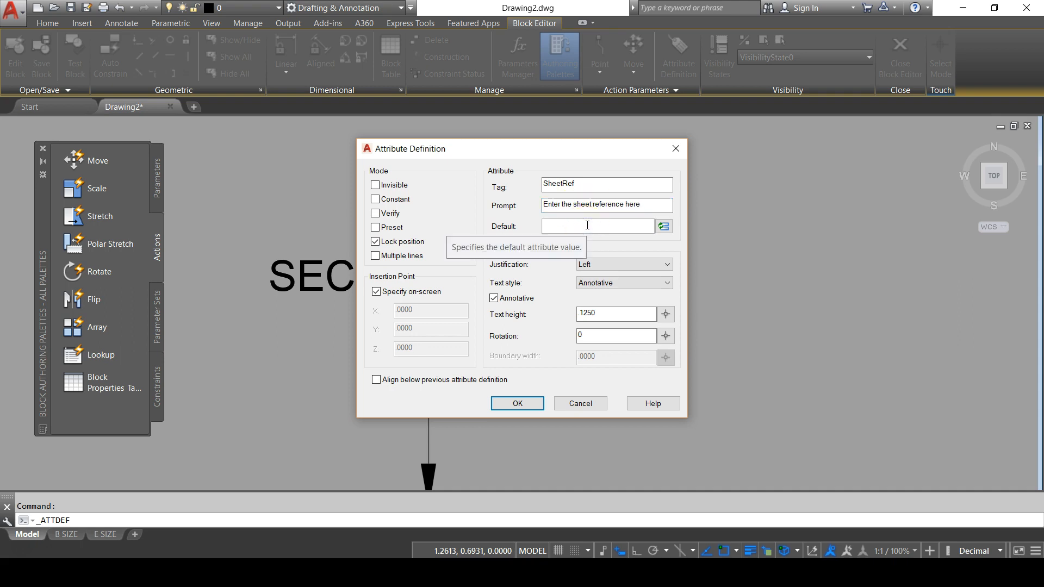
text(###)
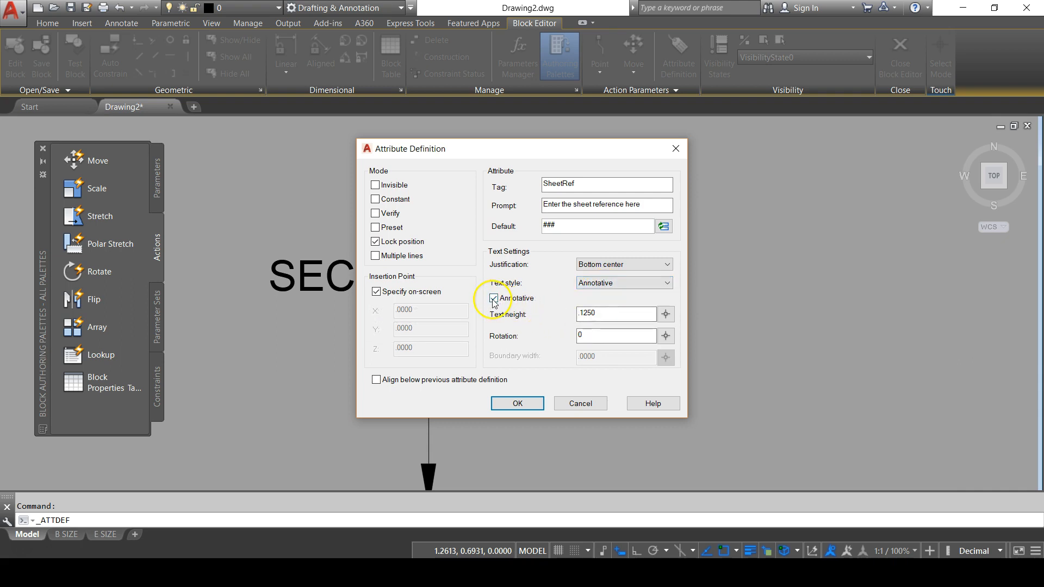
mouse_move(493, 298)
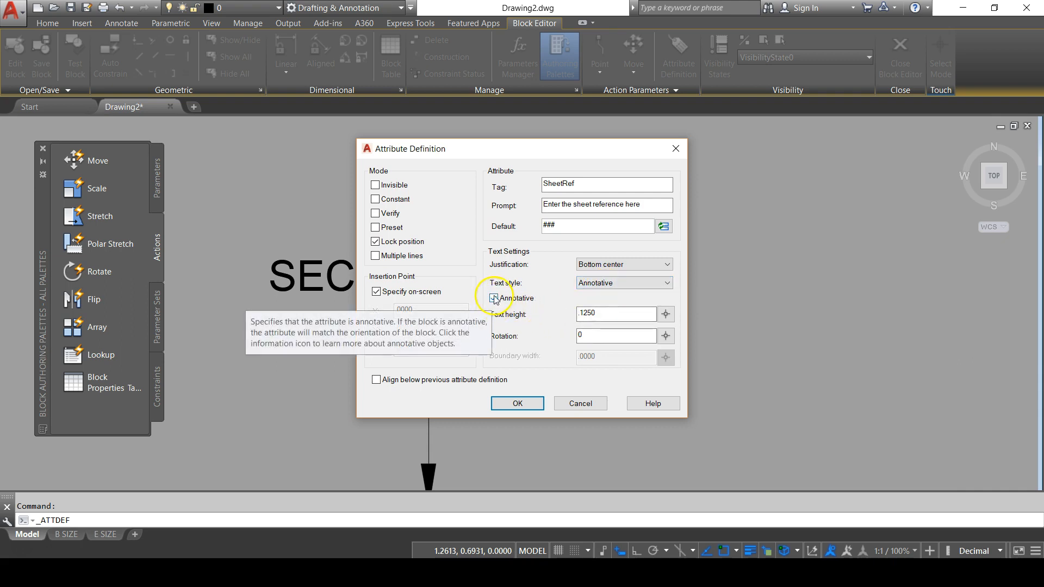
Place the SheetRef attribute centred below the circle's centre line
click(494, 298)
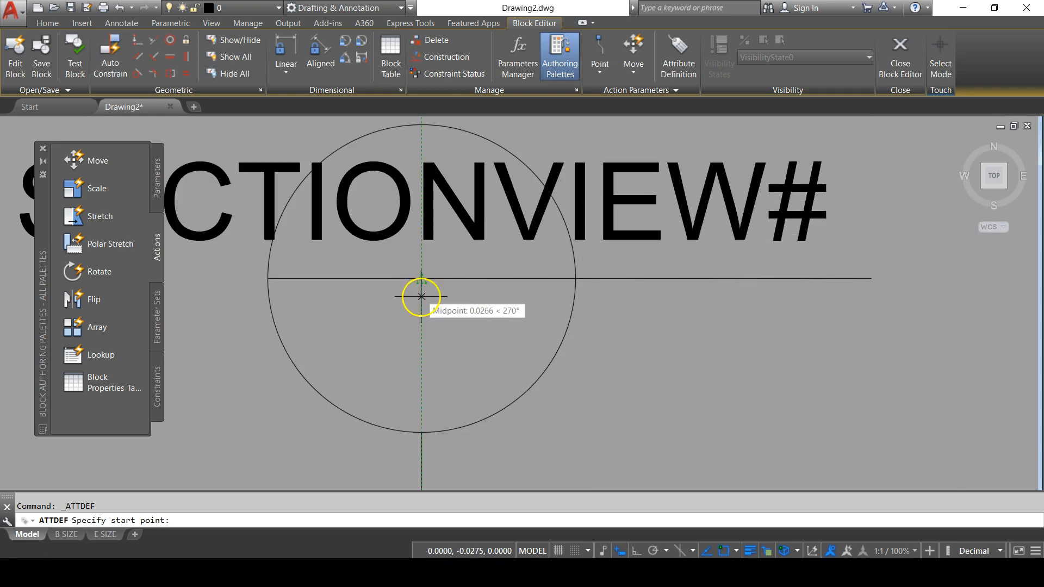
click(420, 296)
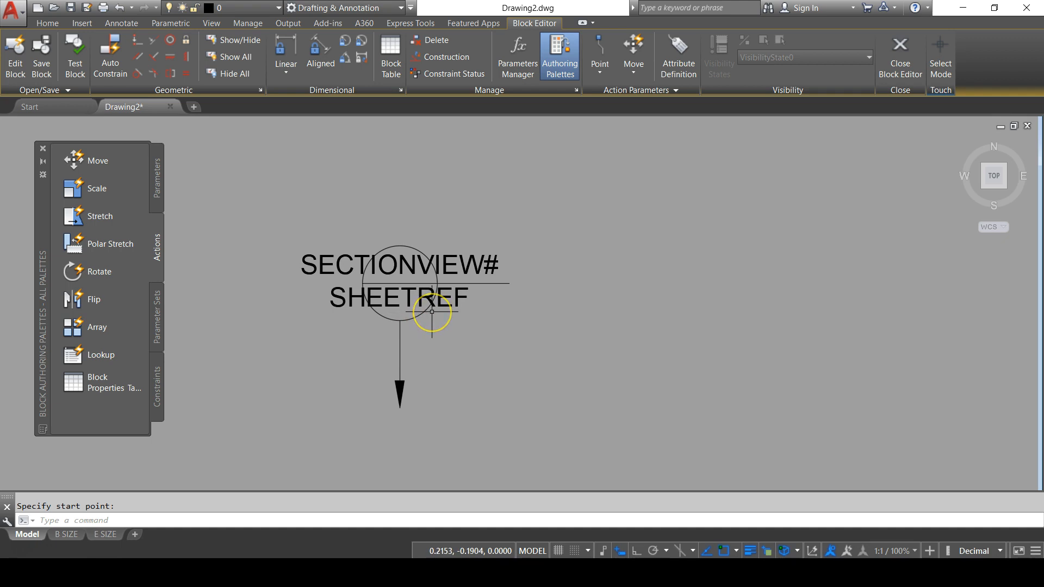
mouse_move(485, 283)
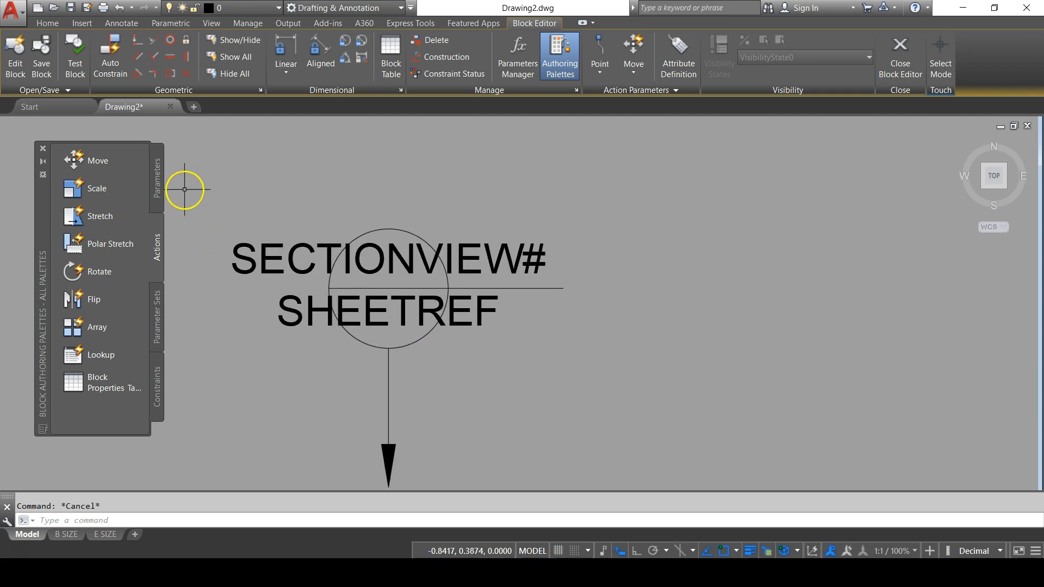
Add linear parameter Distance1 along the horizontal section line, labelled above it
click(157, 169)
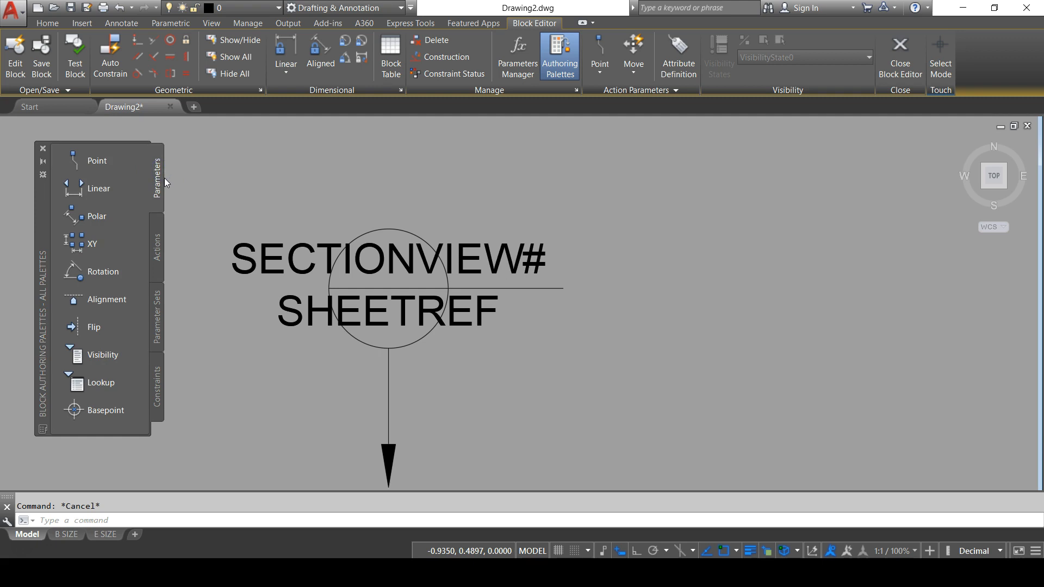
click(98, 189)
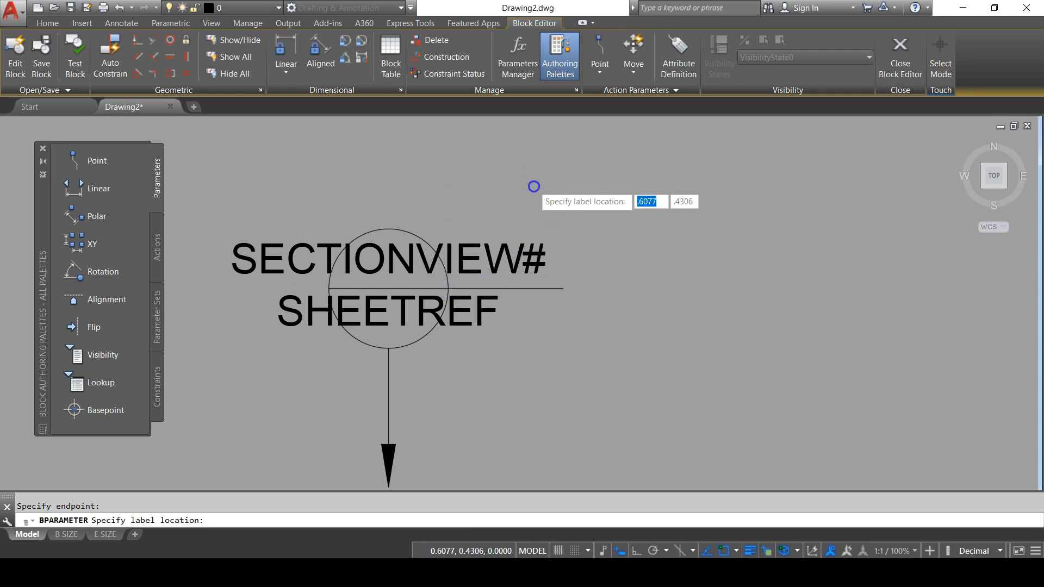
click(505, 193)
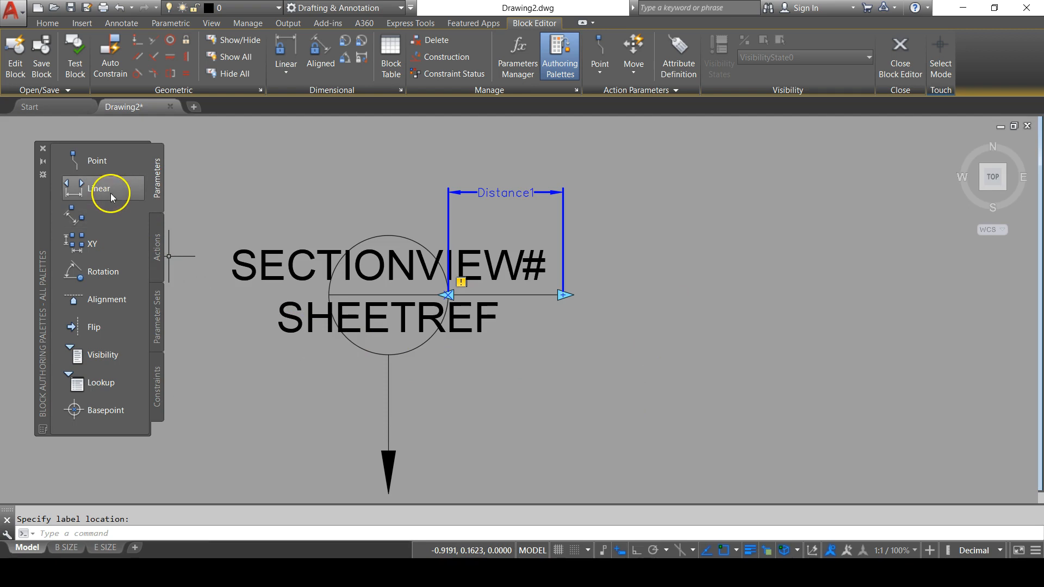
Add linear parameter Distance2 from the circle bottom to the arrow tip
click(100, 190)
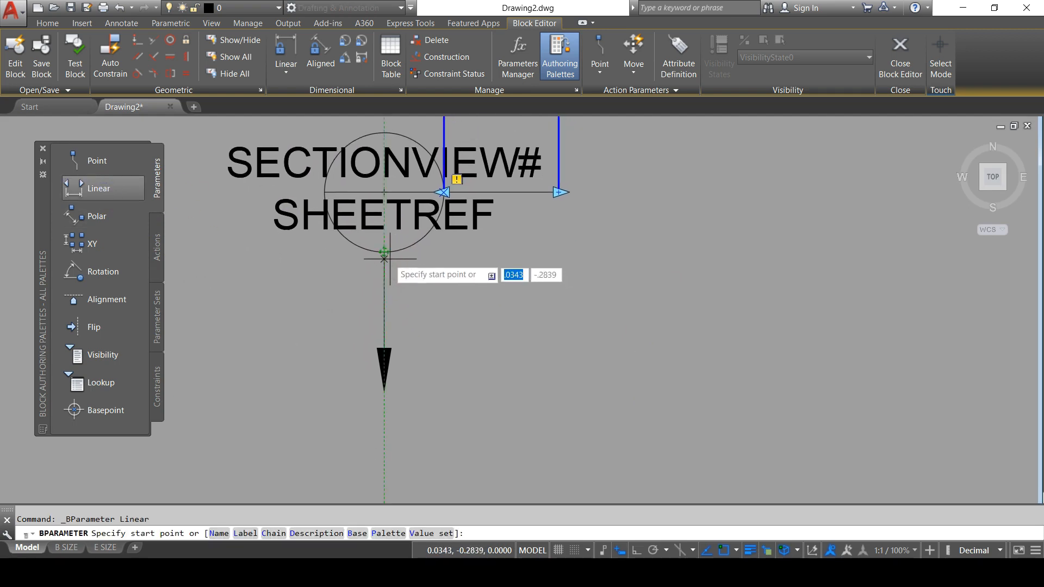
click(383, 252)
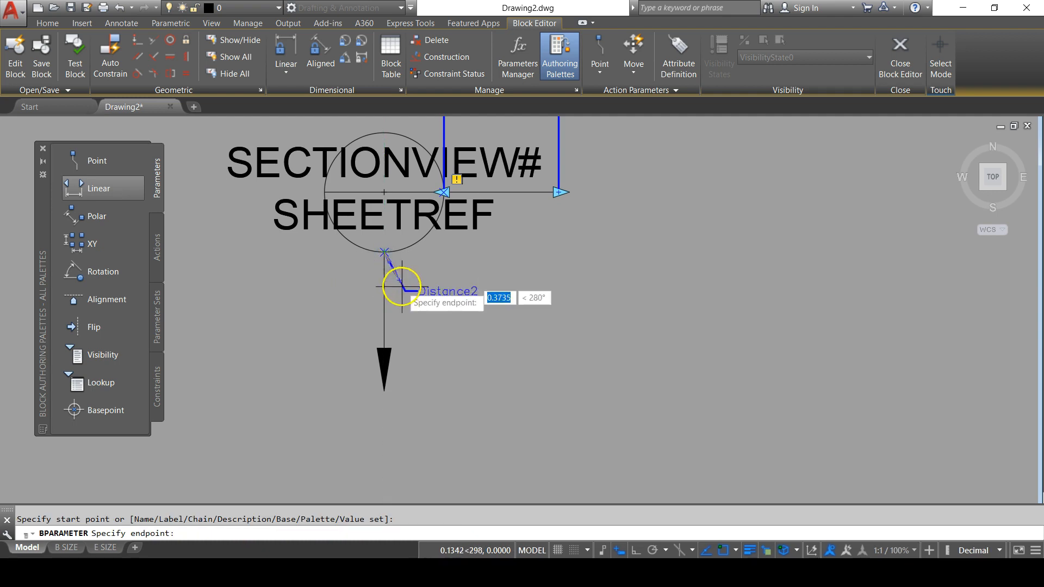
mouse_move(403, 350)
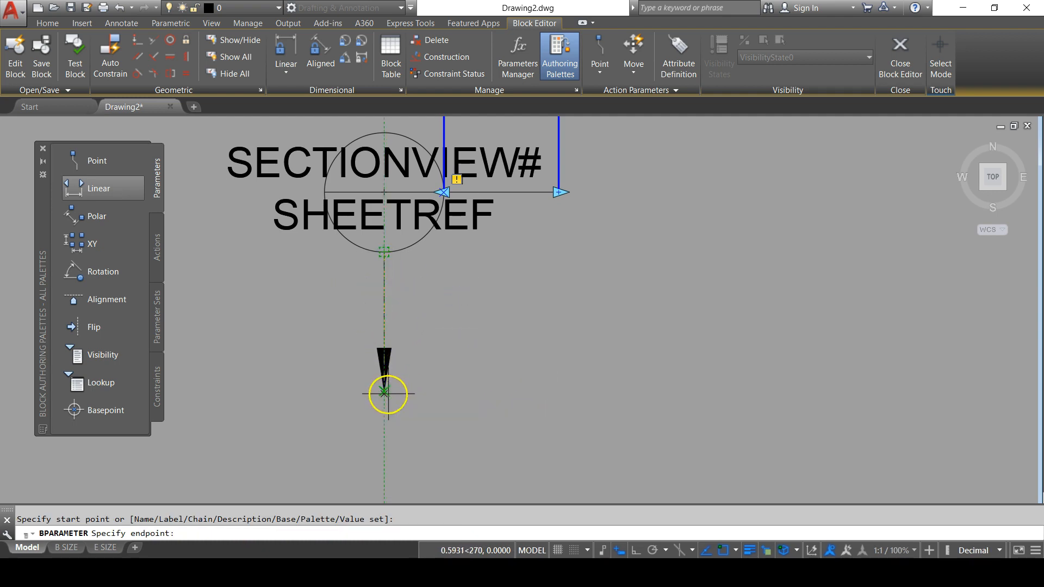
click(495, 376)
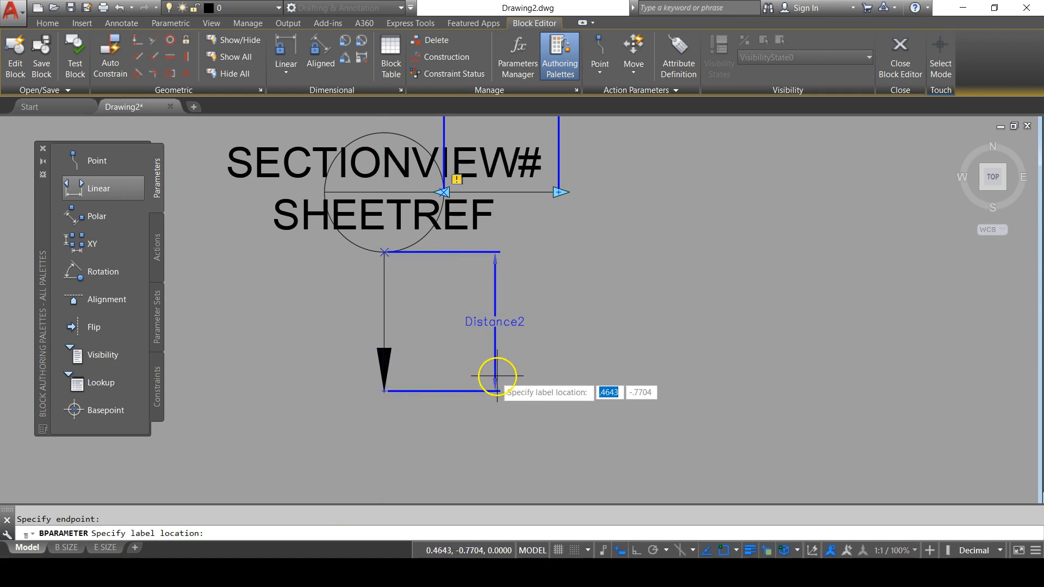
click(498, 377)
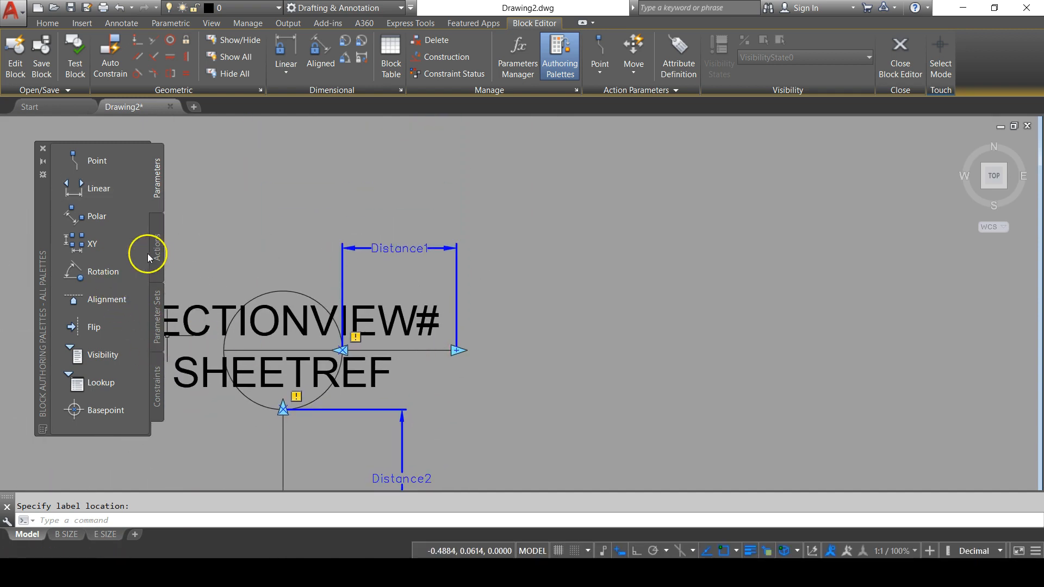
Add a stretch action on Distance1 using the section line's right endpoint and frame
click(157, 253)
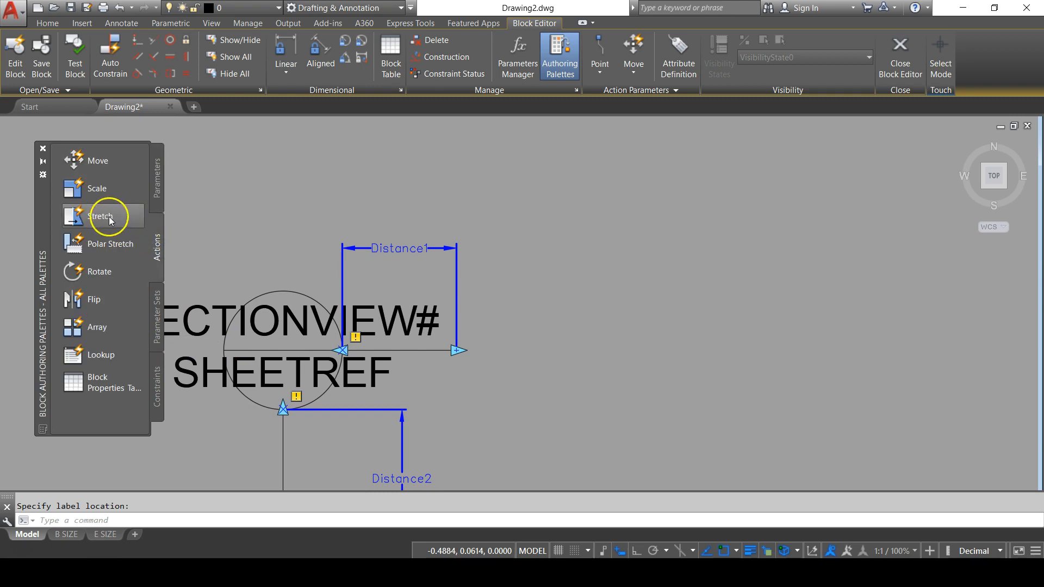
click(100, 216)
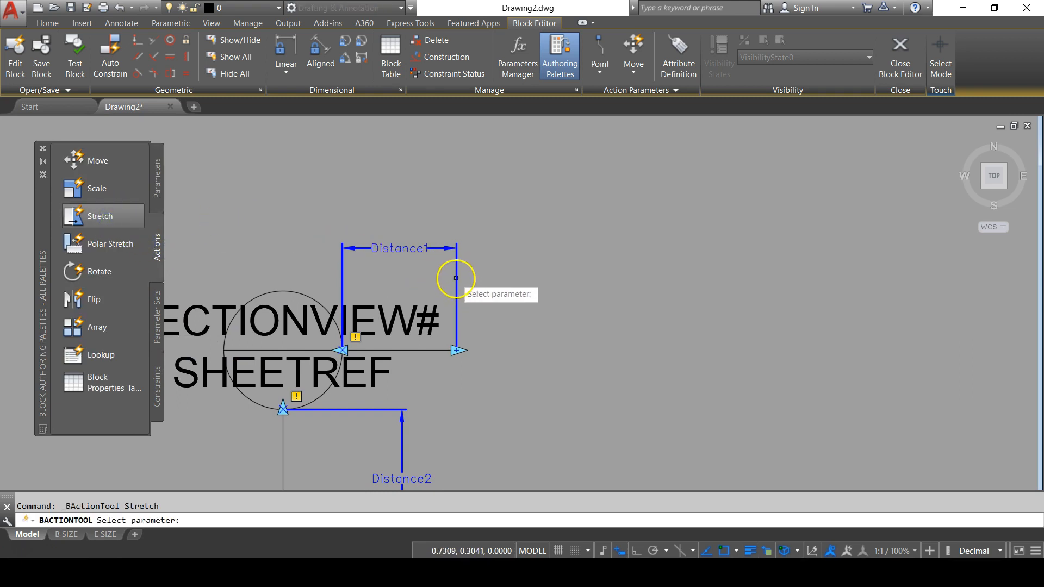
click(456, 279)
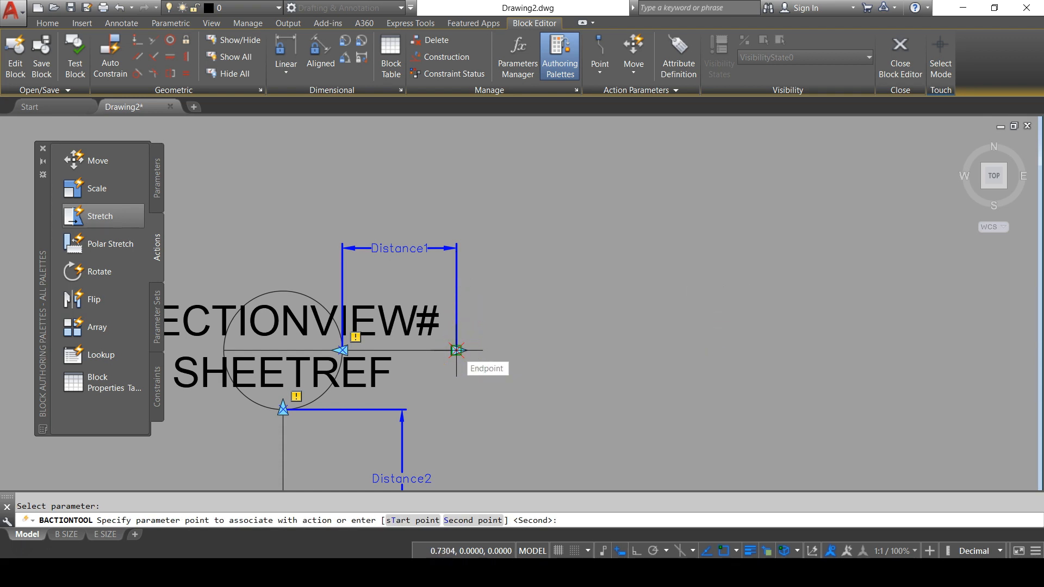
click(457, 351)
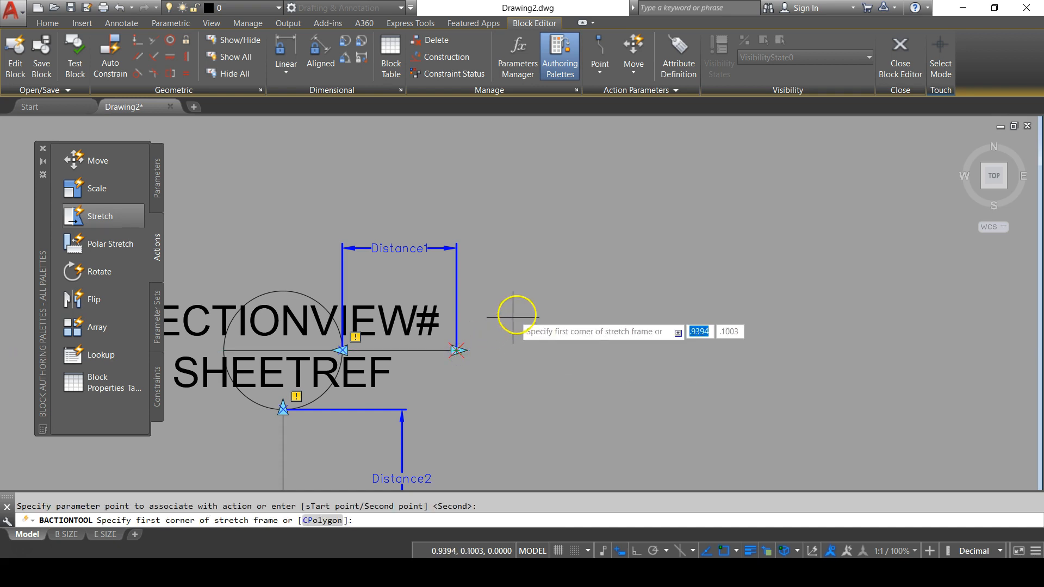
click(515, 314)
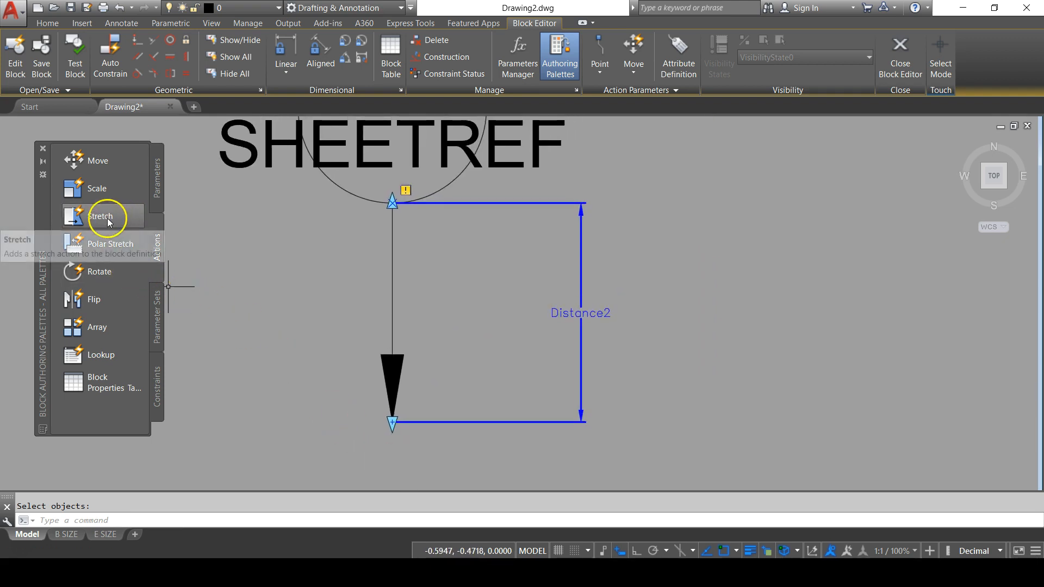
Add a second stretch action on Distance2 at the arrow tip, framing the arrowhead
click(100, 216)
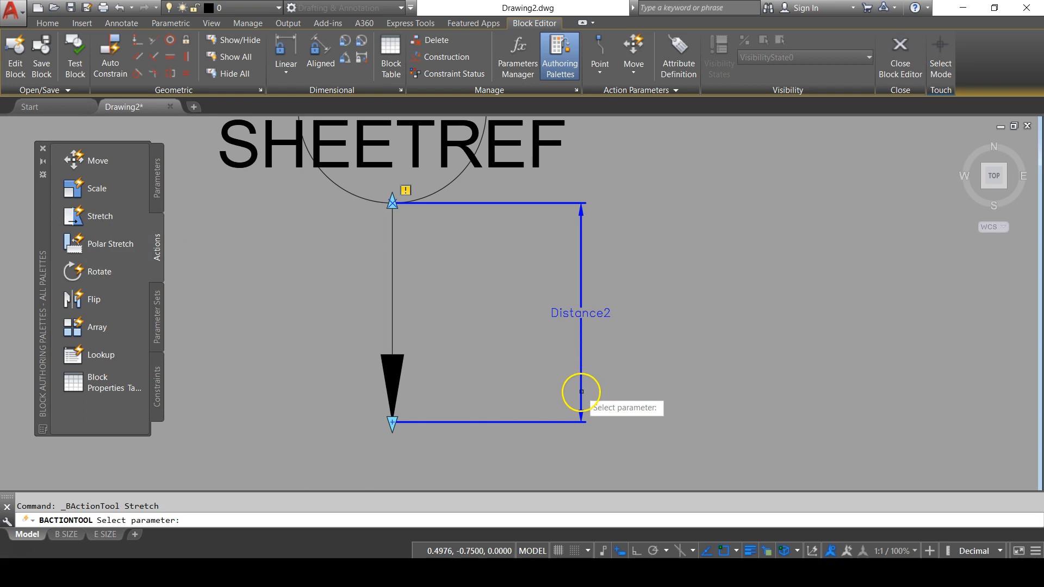
click(581, 392)
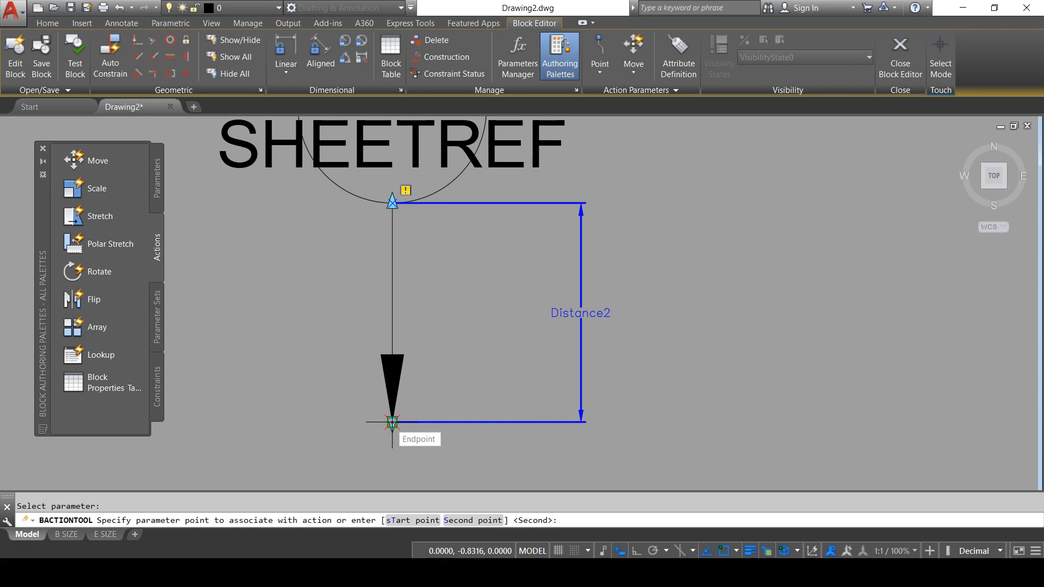
click(390, 422)
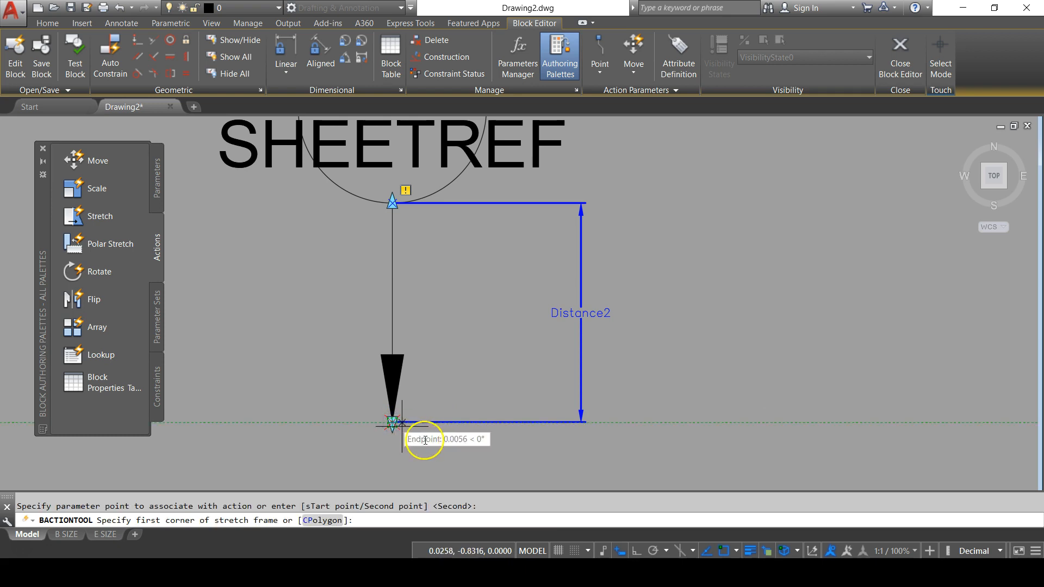
click(391, 420)
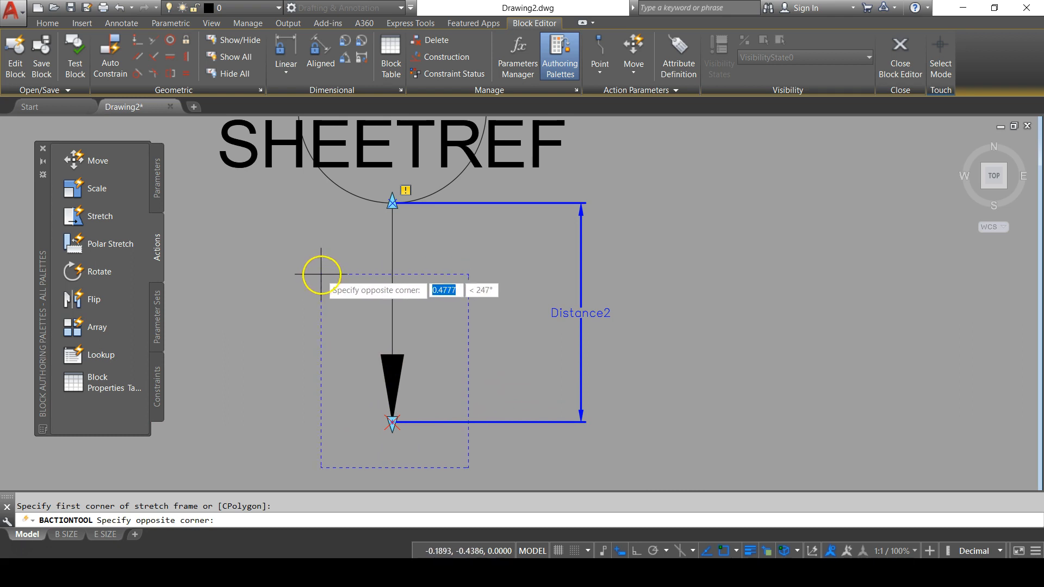
mouse_move(323, 258)
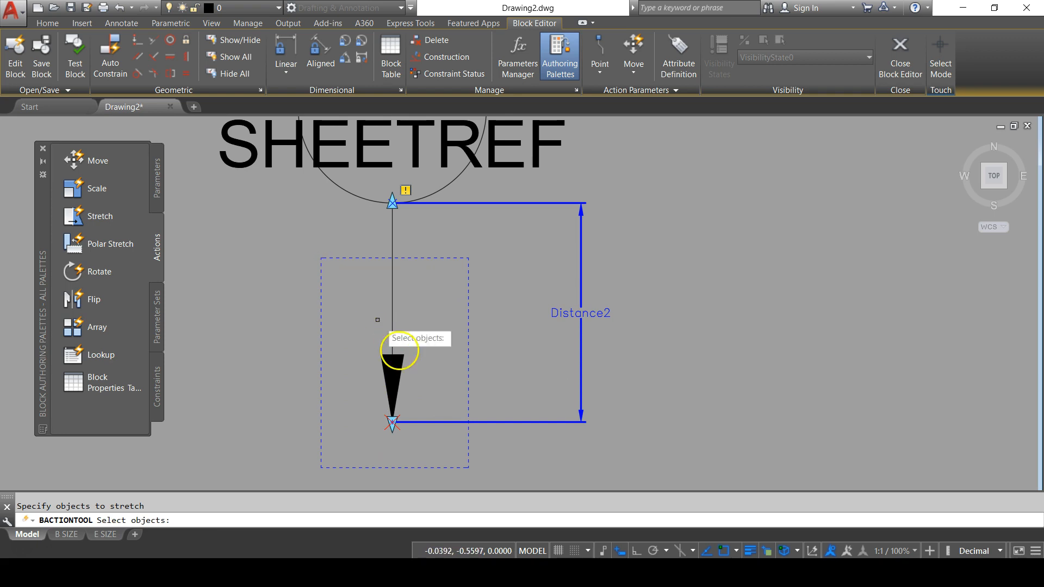
mouse_move(433, 427)
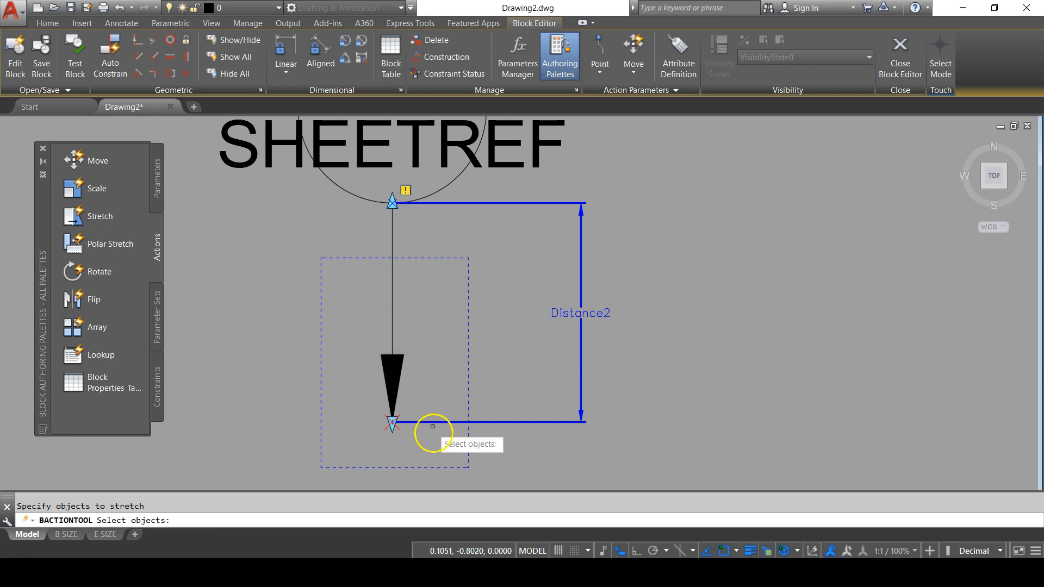
mouse_move(393, 335)
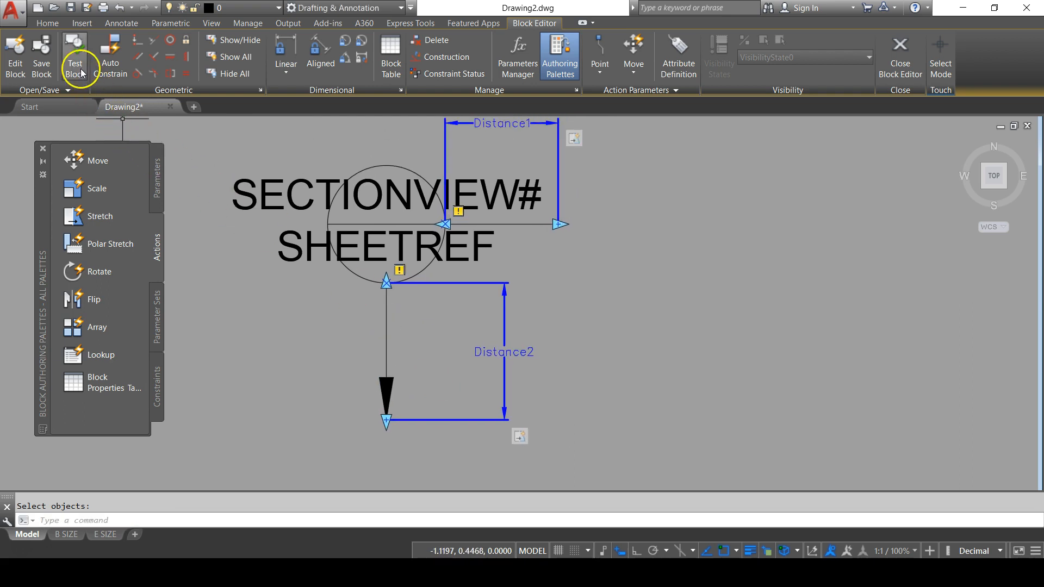
Test the block, dragging the stretch grips to lengthen line and arrow, then cancel
click(74, 58)
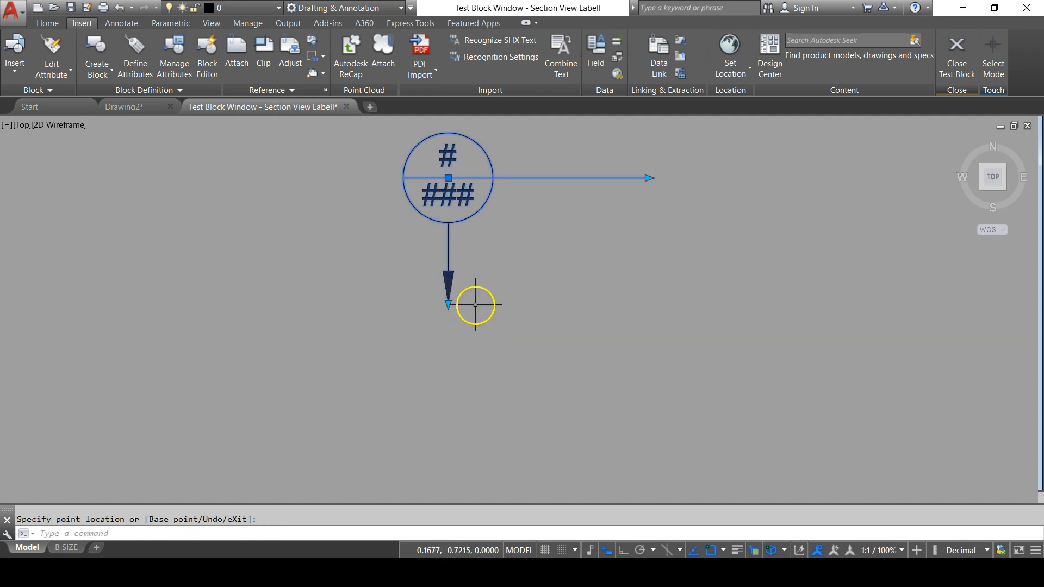
mouse_move(626, 339)
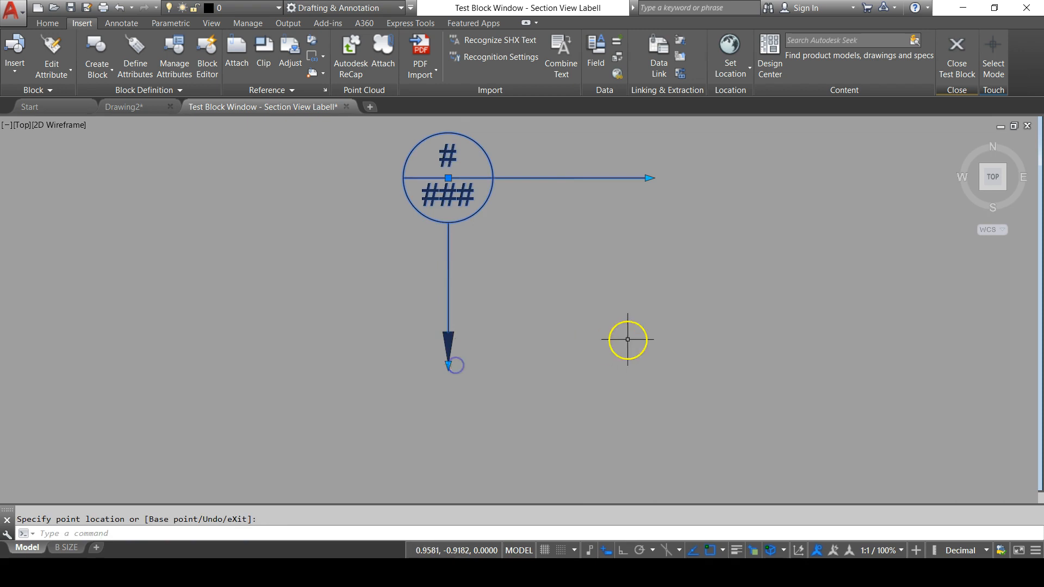
key(Escape)
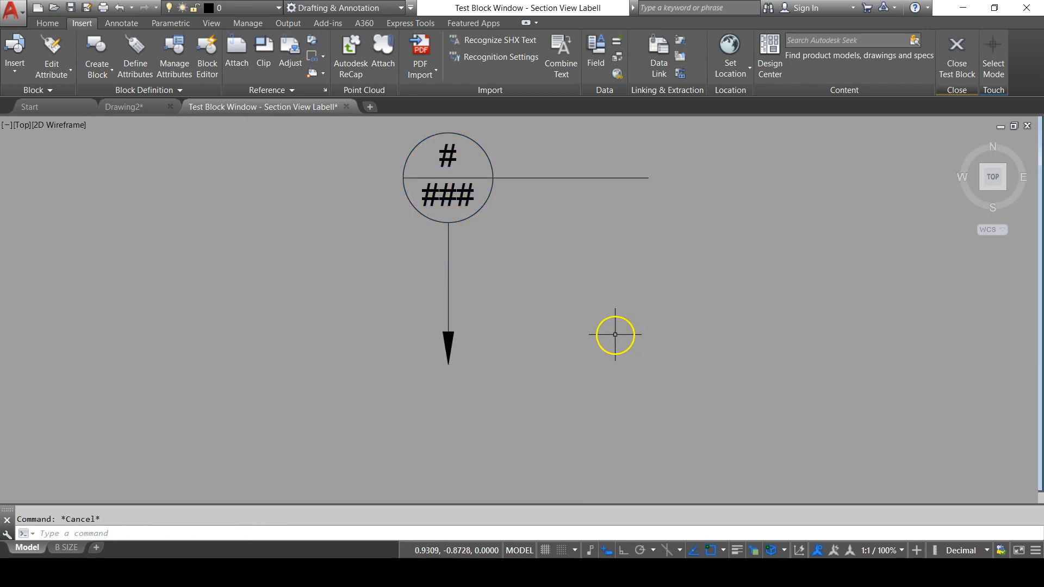
mouse_move(444, 325)
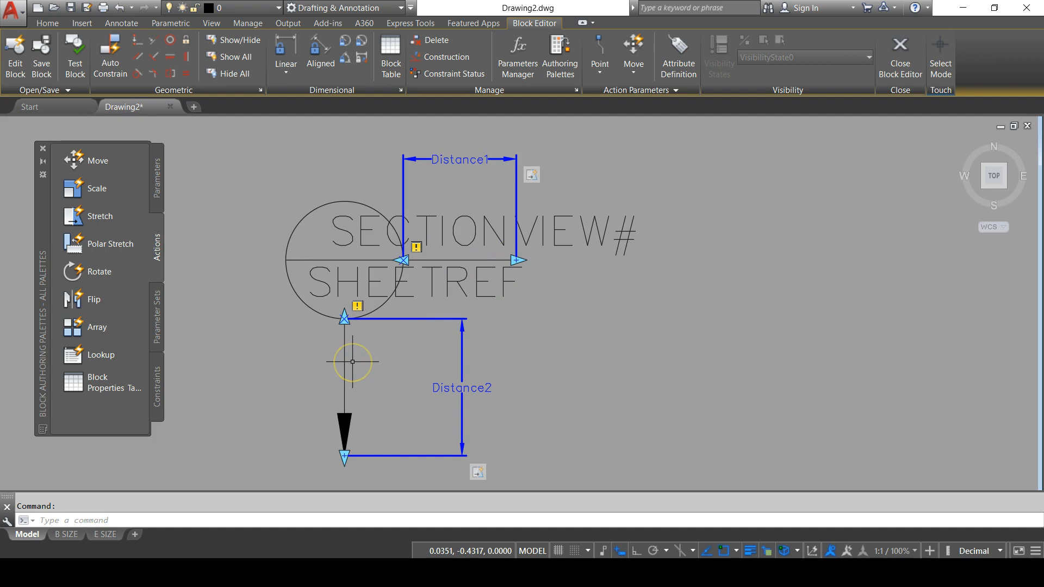
mouse_move(357, 363)
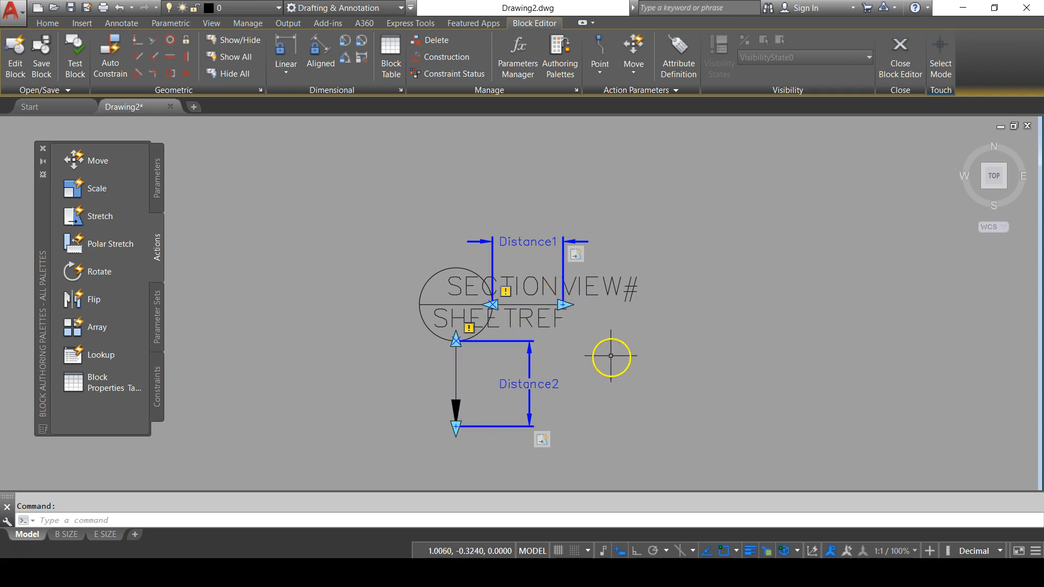
mouse_move(160, 178)
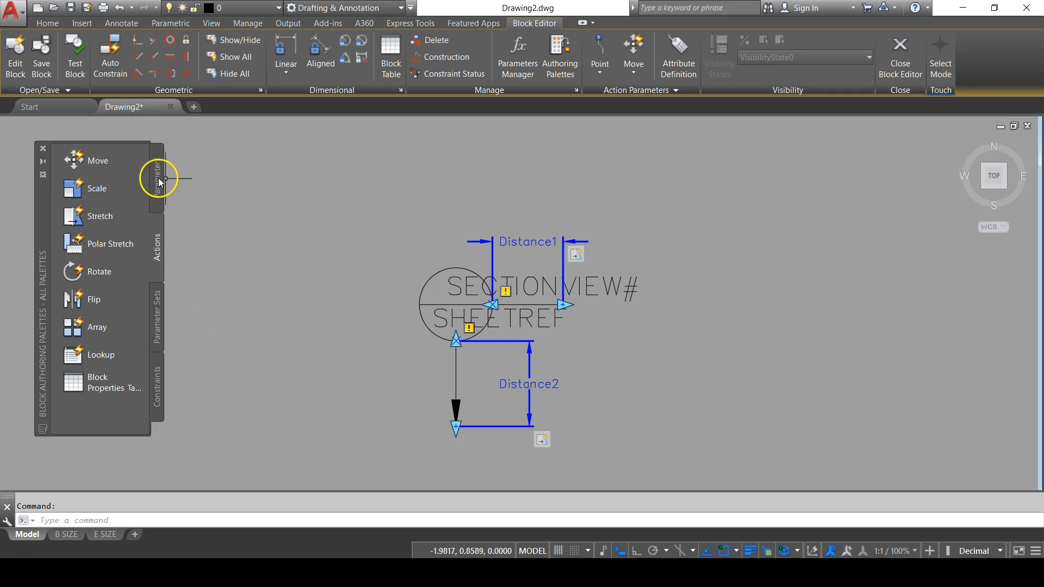
Add rotation parameter Angle1 based at the circle's centre with radius to its top quadrant
click(158, 174)
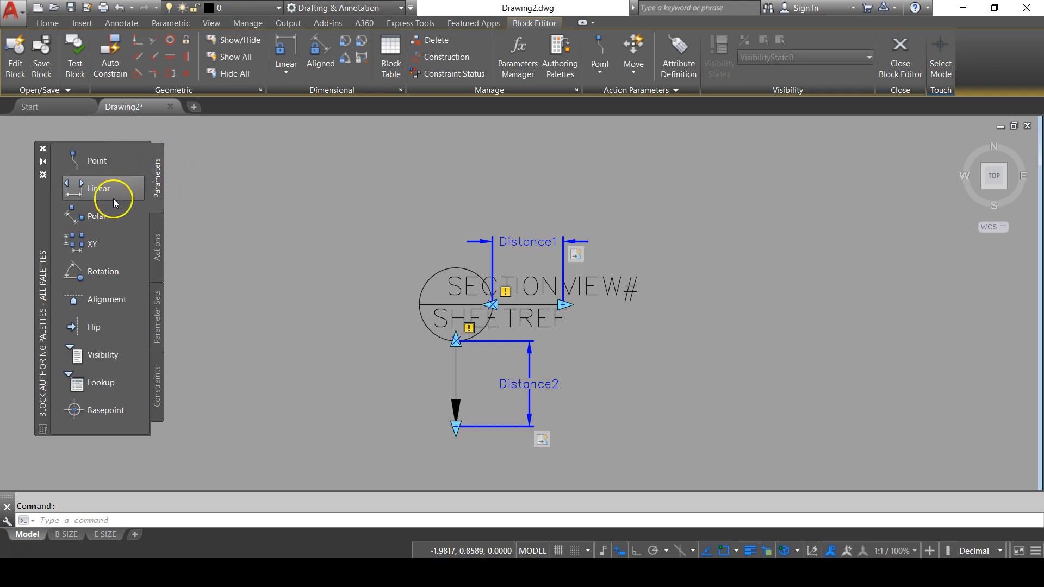
click(73, 272)
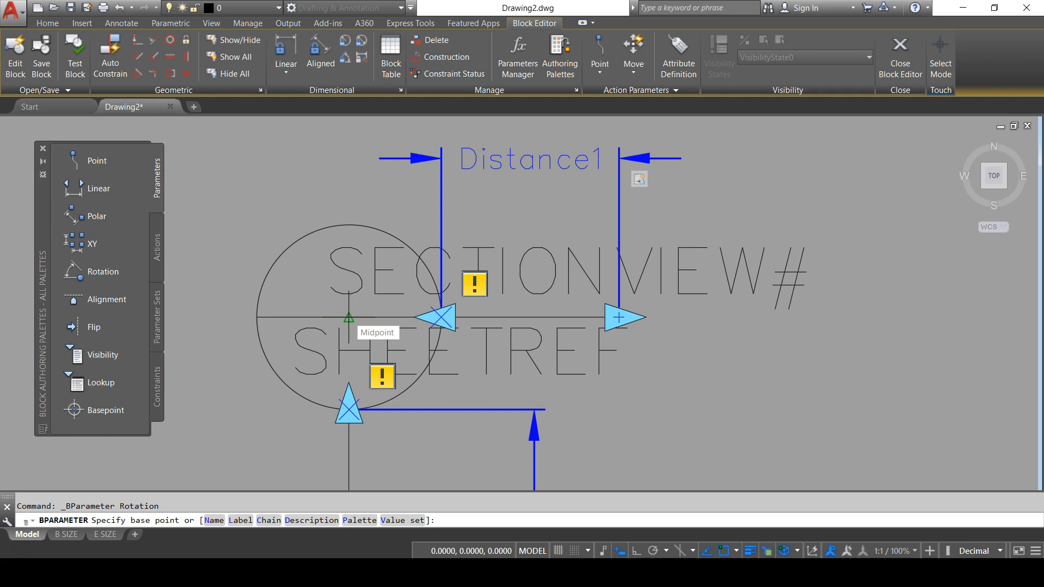
click(403, 317)
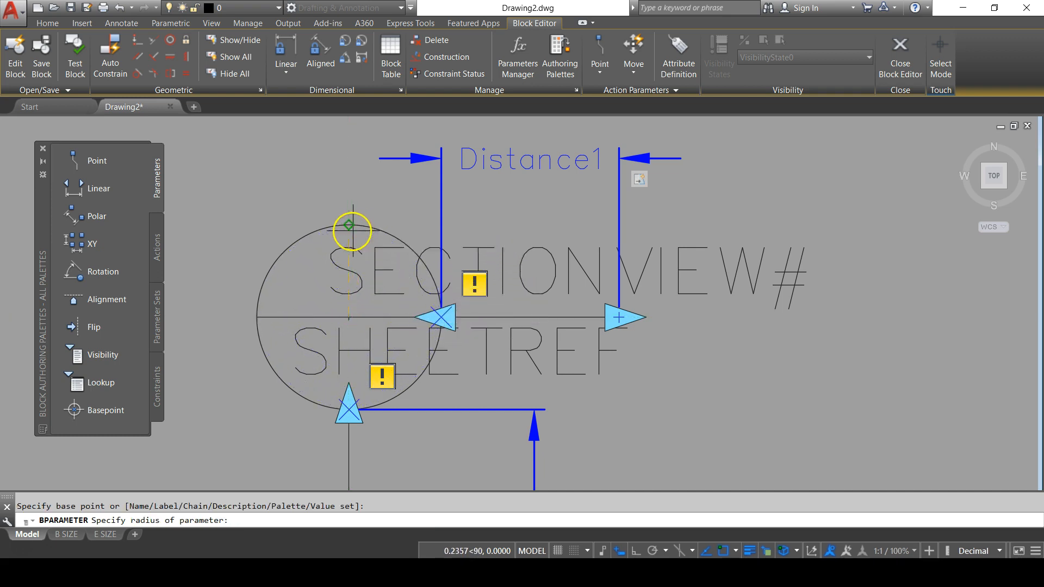
mouse_move(348, 224)
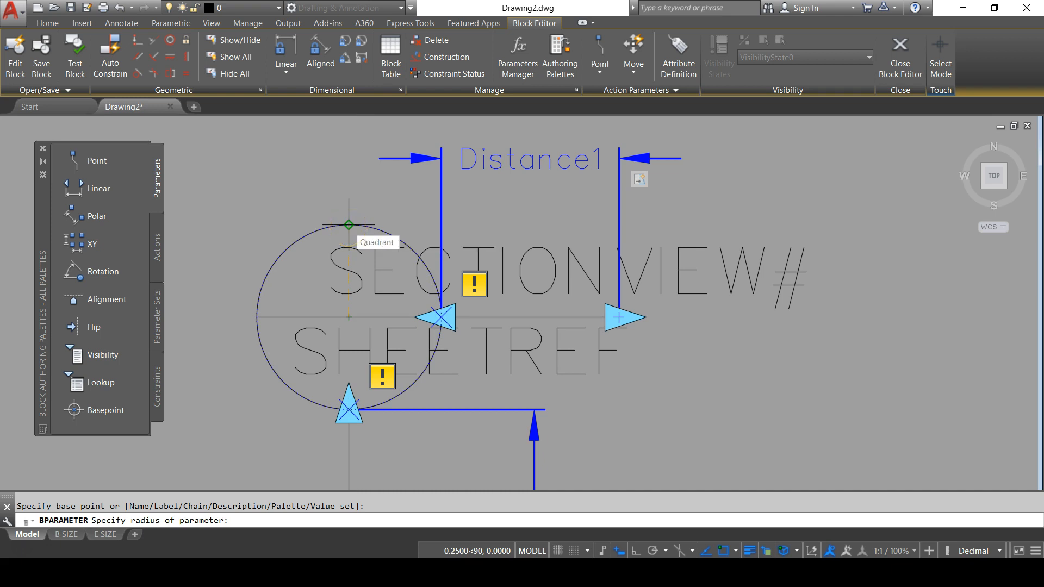
click(348, 225)
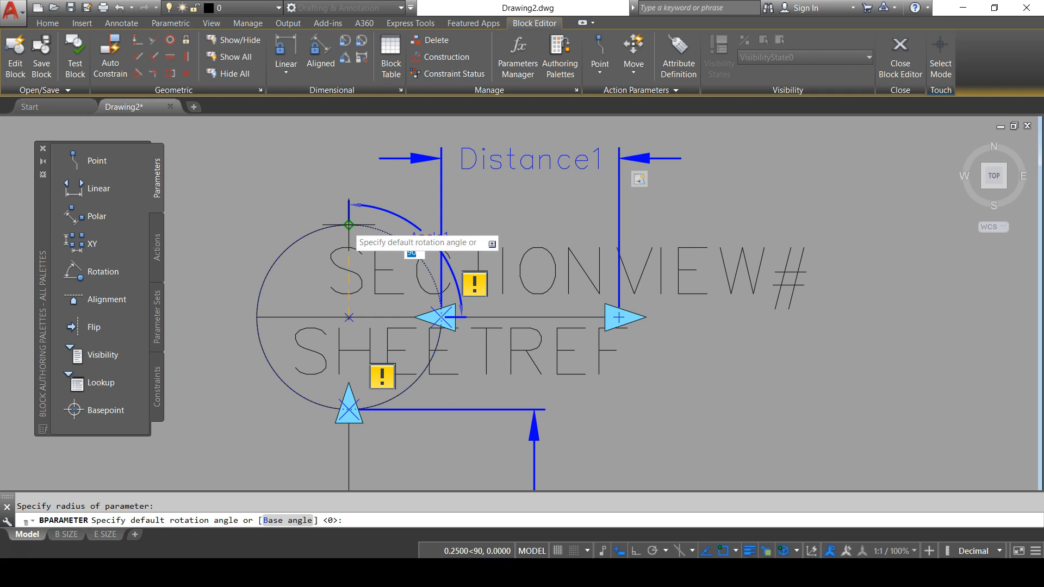
mouse_move(417, 206)
text(0)
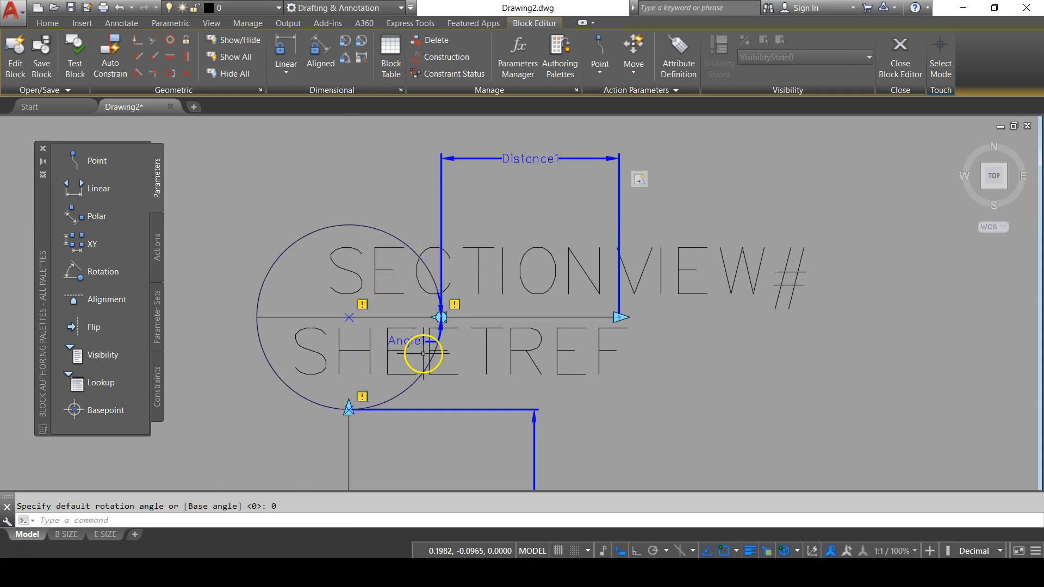
mouse_move(98, 271)
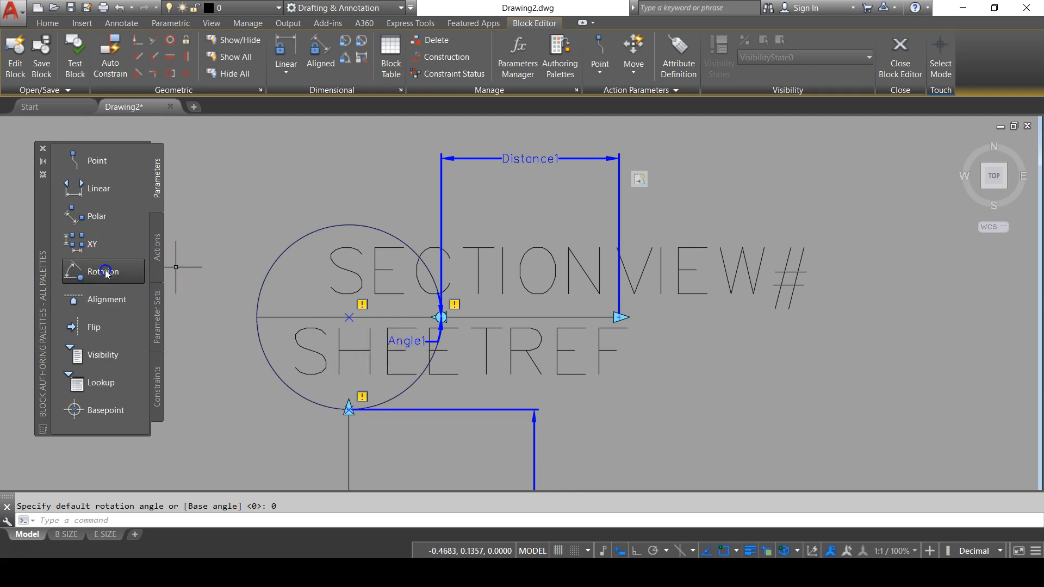
Place rotation parameter Angle2 at the circle centre with its radius at the left quadrant
click(103, 272)
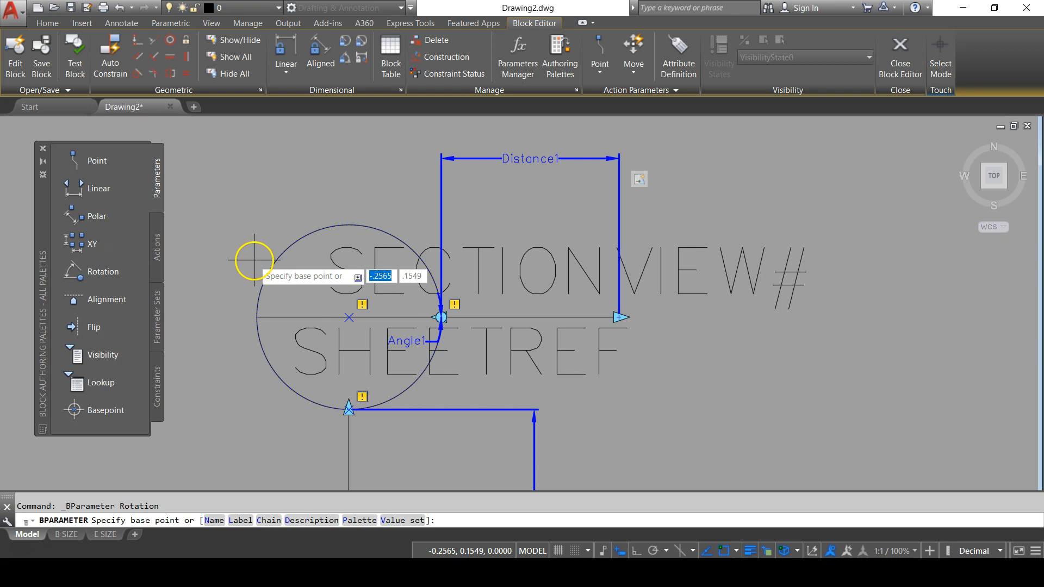
mouse_move(294, 289)
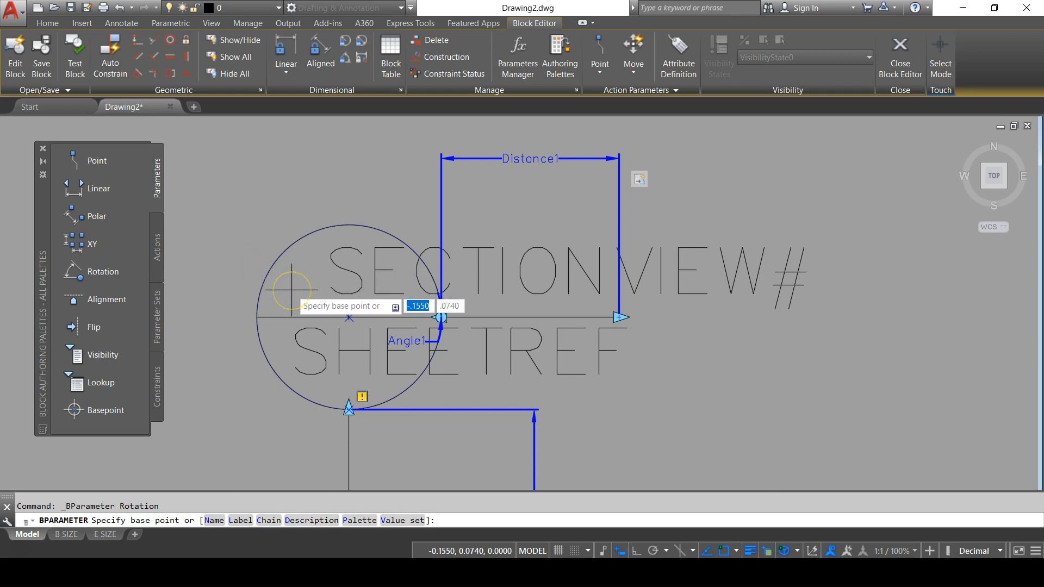
mouse_move(348, 316)
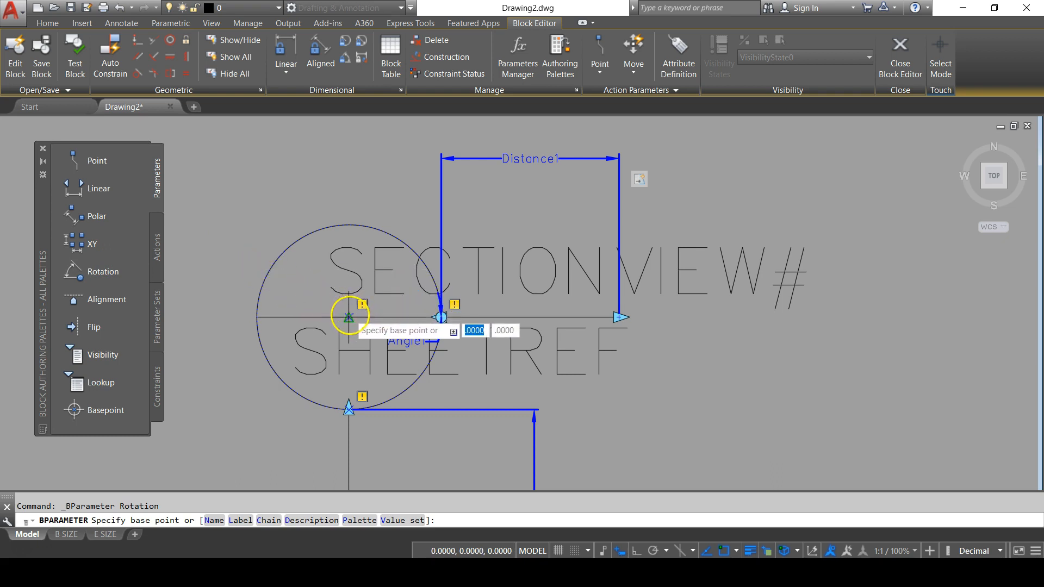
click(347, 317)
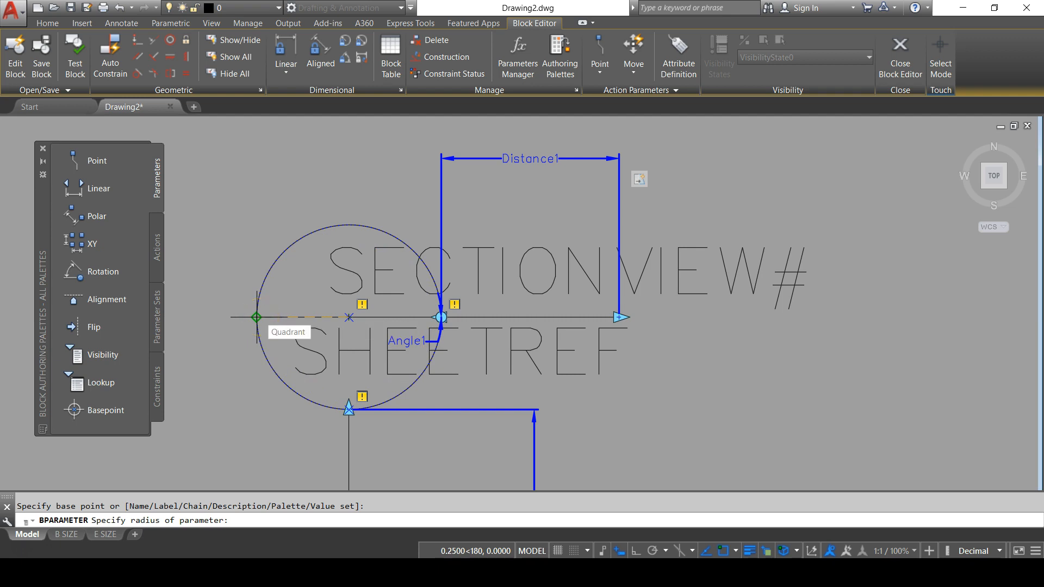
click(476, 263)
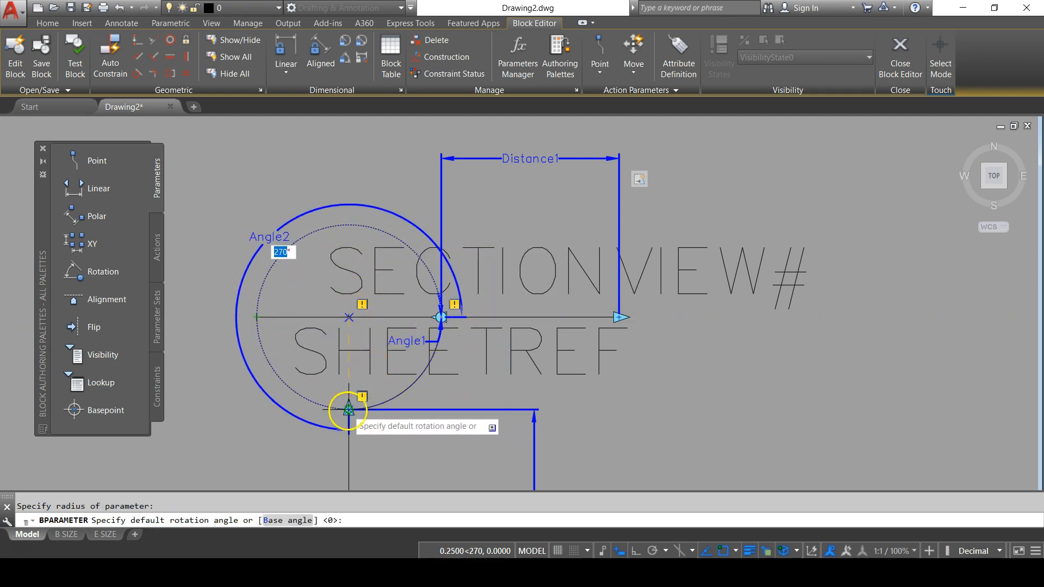
text(2)
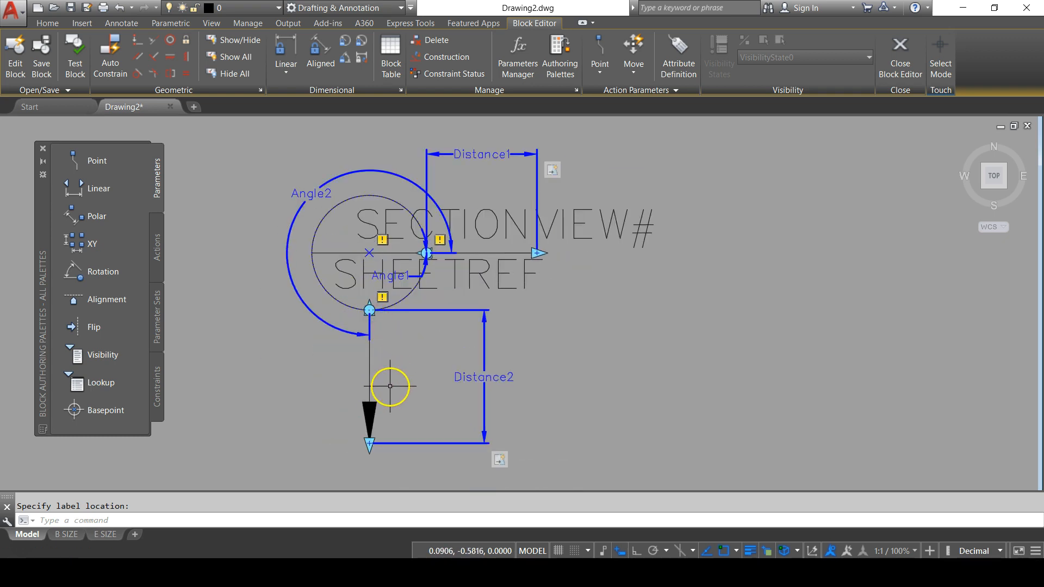
mouse_move(407, 403)
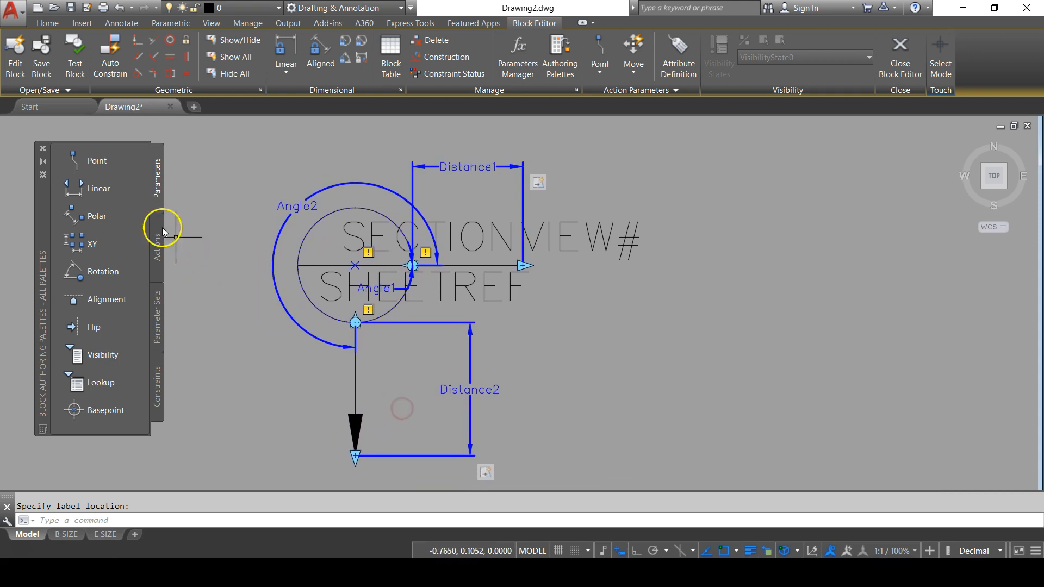
Add a Rotate action from the Actions palette tied to the Angle1 parameter
click(156, 253)
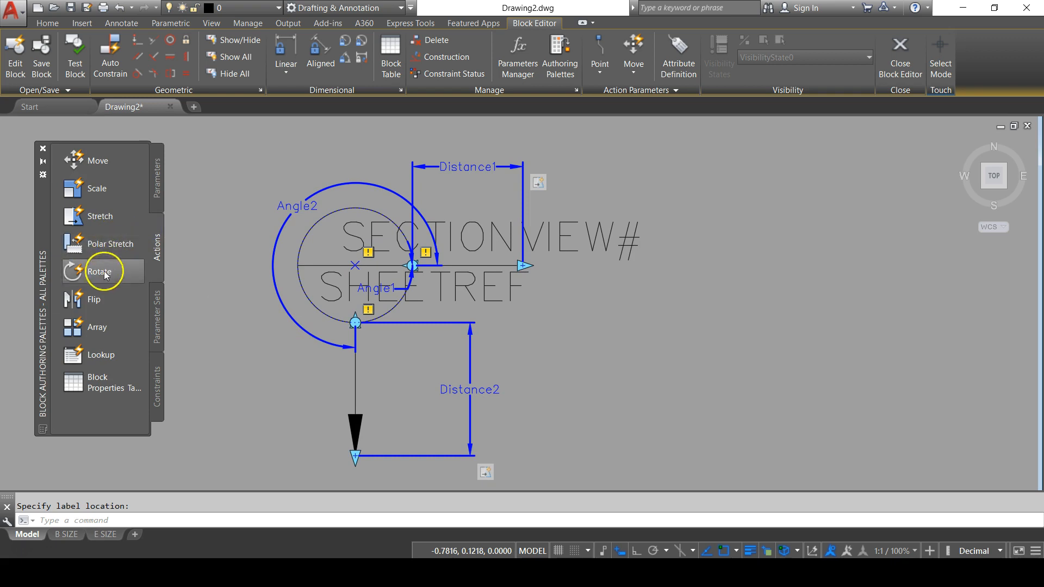
click(101, 272)
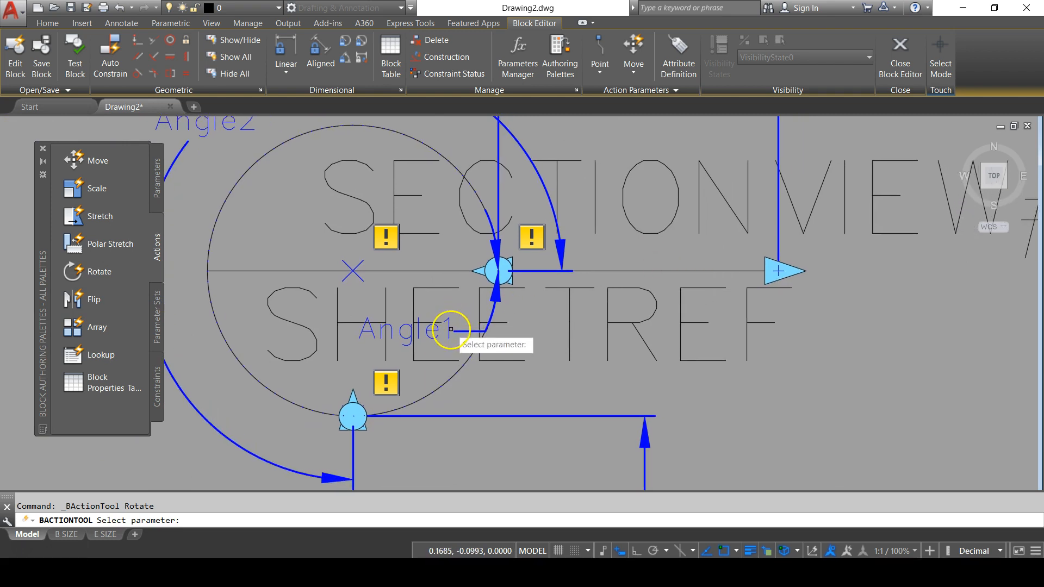
click(448, 330)
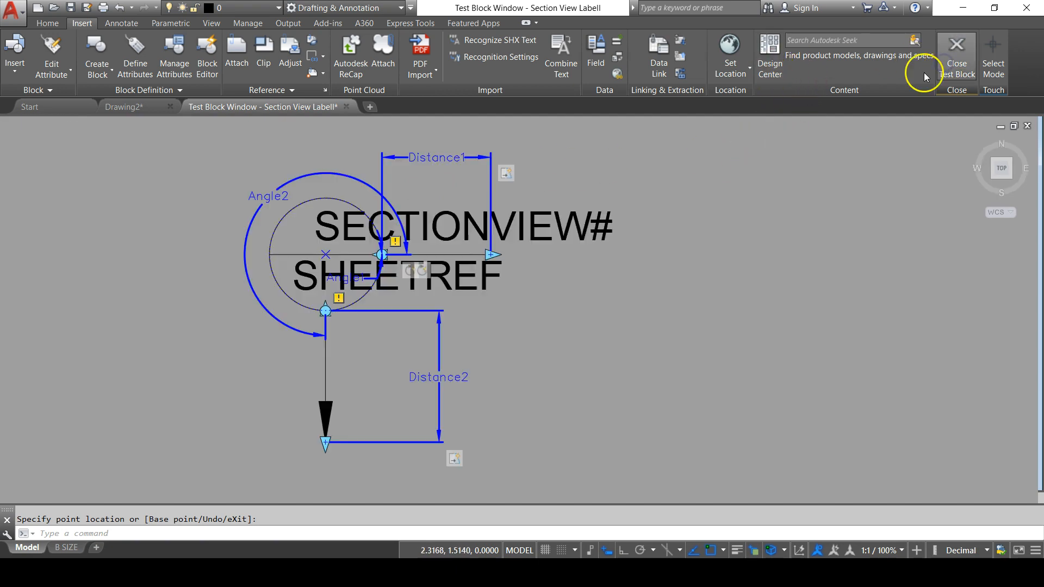
Close the Test Block window and resume editing the label block
click(957, 49)
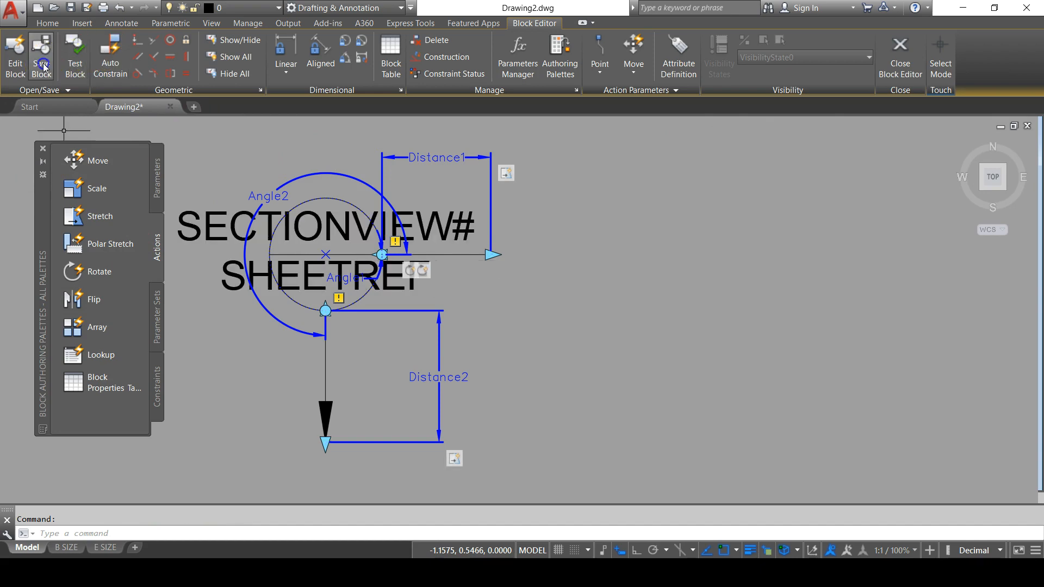
Save the block definition and close the Block Editor back to the drawing
click(41, 51)
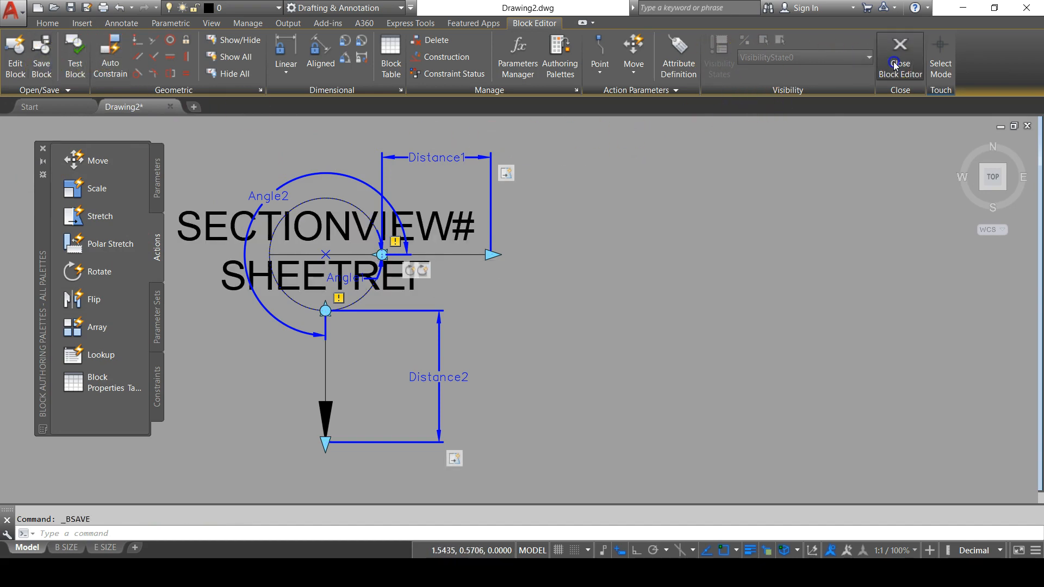
click(899, 48)
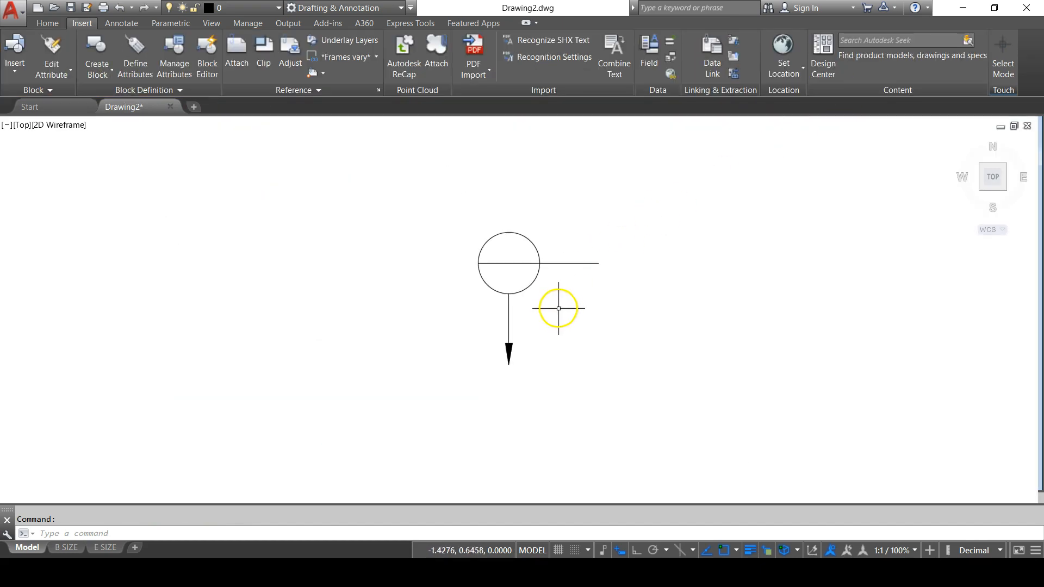